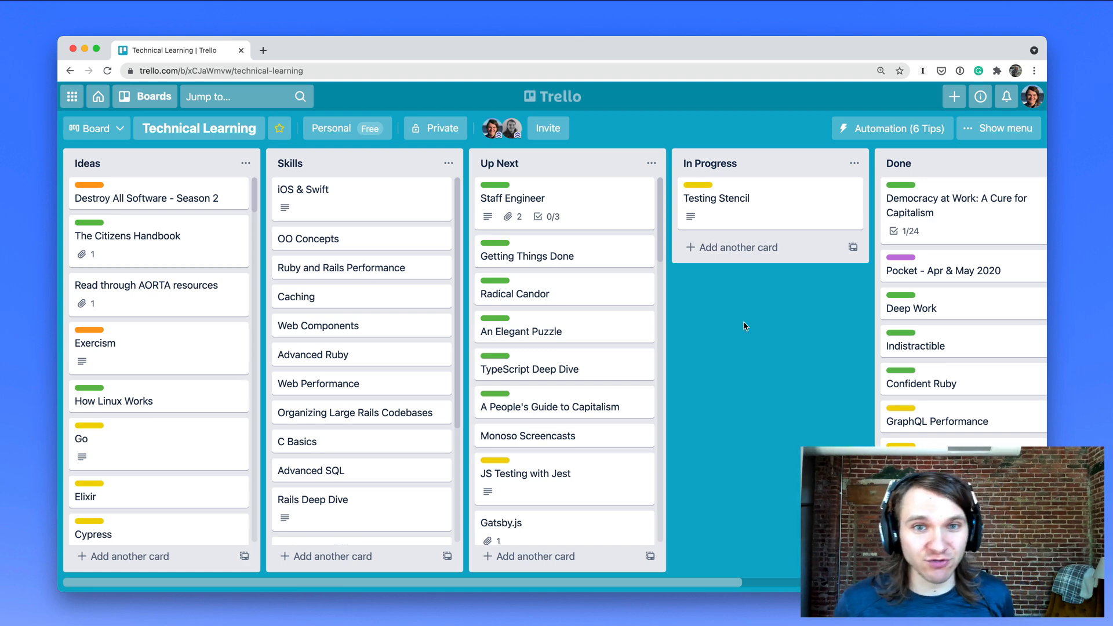
Reopen the Technical Learning board from the boards overview and drag a card between lists.
{"action": "left_click", "coordinate": [551, 96]}
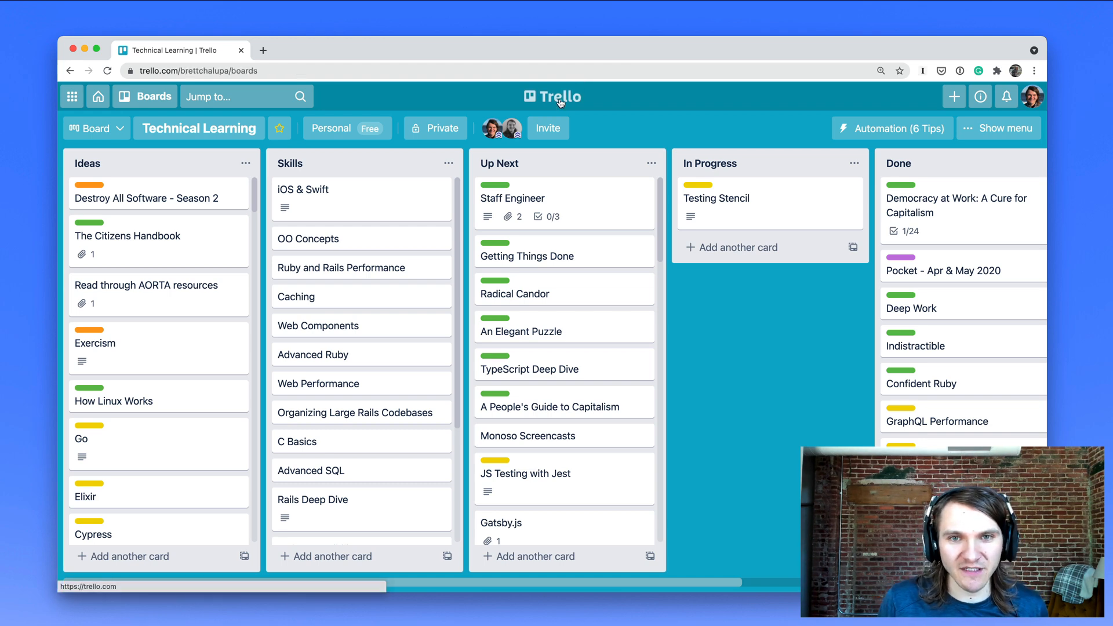
{"action": "left_click", "coordinate": [145, 96]}
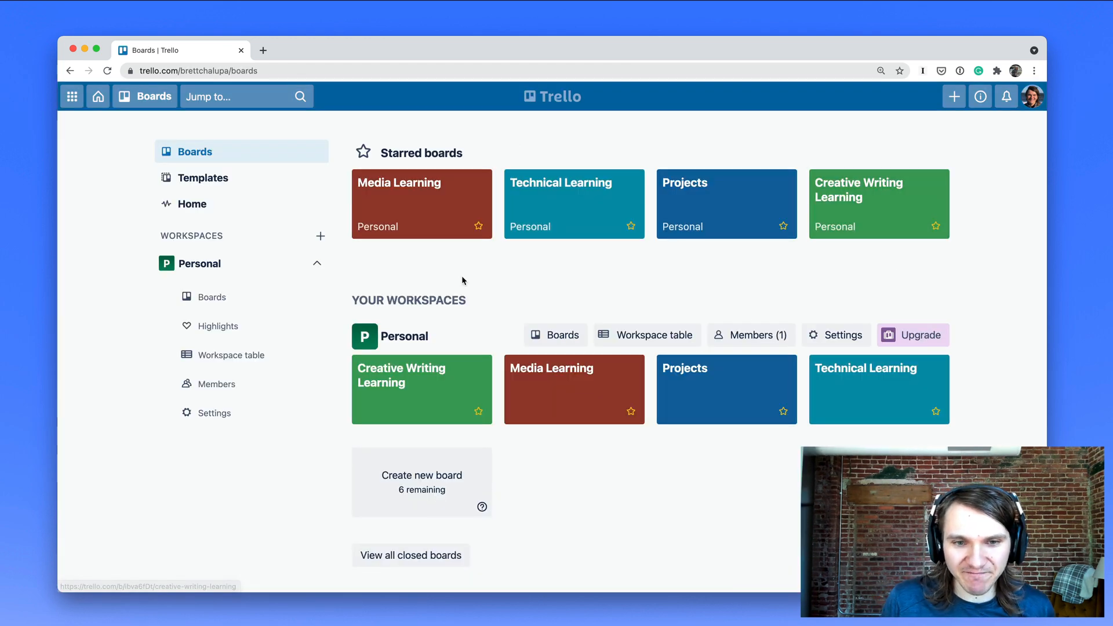
{"action": "left_click", "coordinate": [573, 205]}
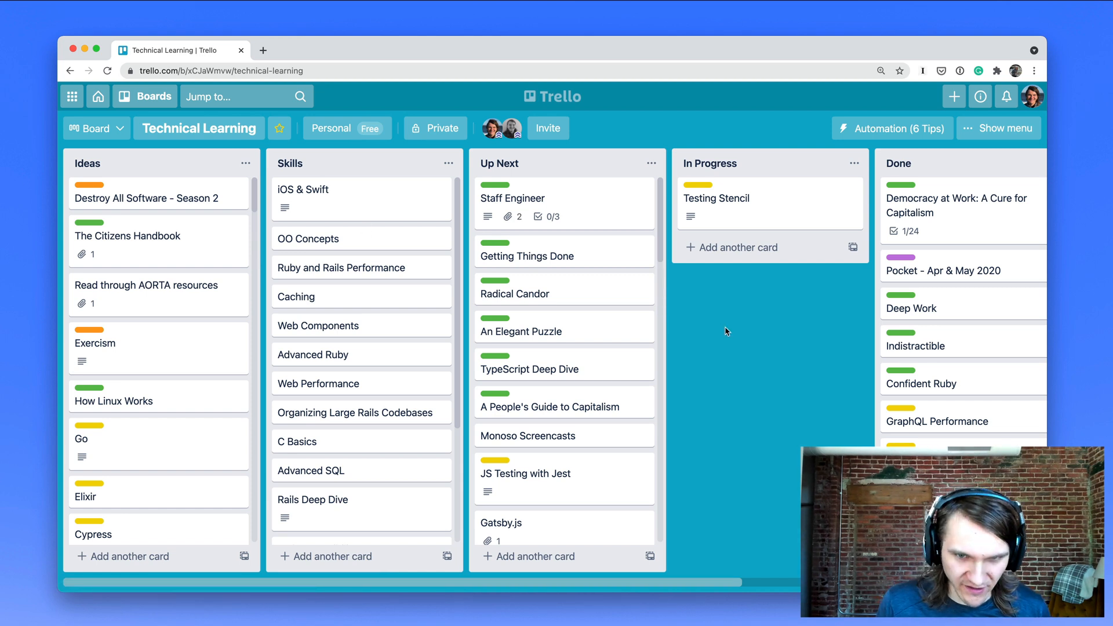
{"action": "mouse_move", "coordinate": [215, 190]}
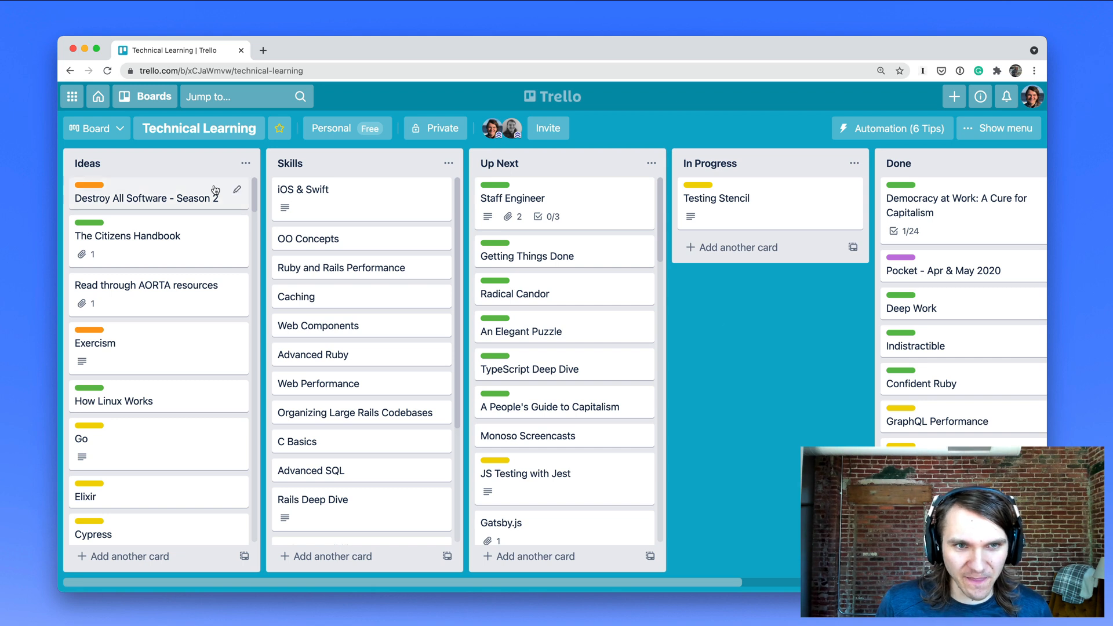
{"action": "mouse_move", "coordinate": [854, 163]}
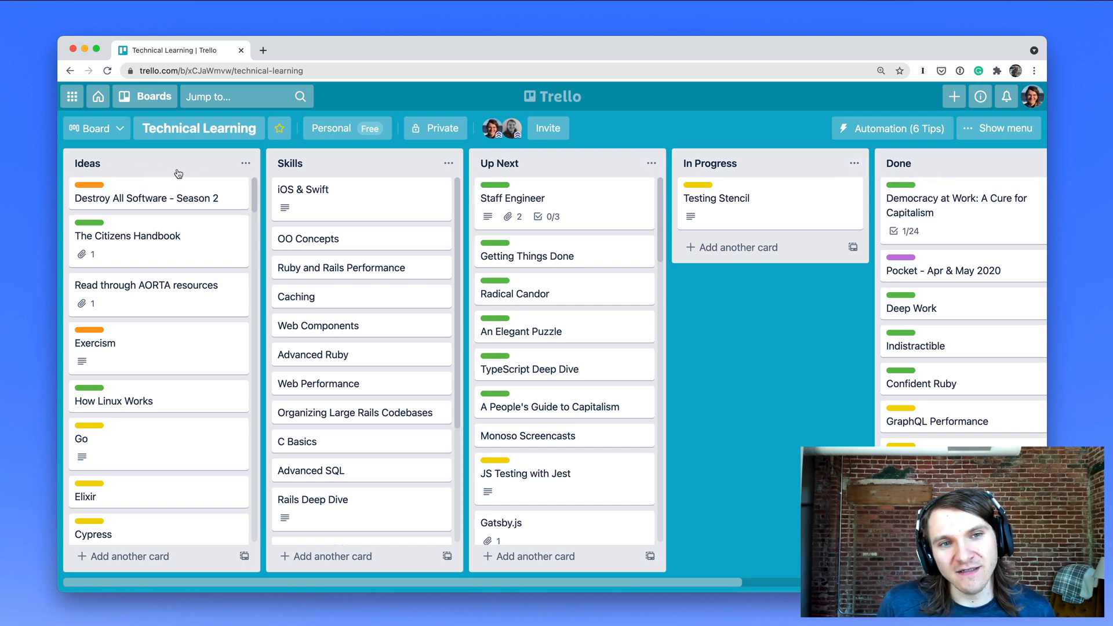
{"action": "mouse_move", "coordinate": [389, 175]}
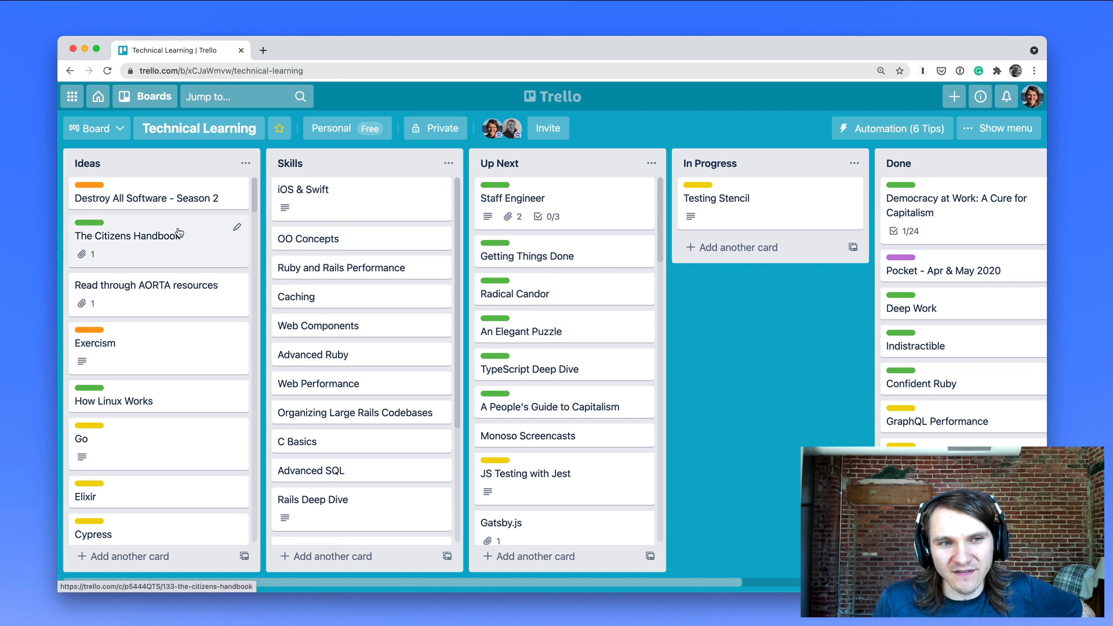
{"action": "mouse_move", "coordinate": [147, 205]}
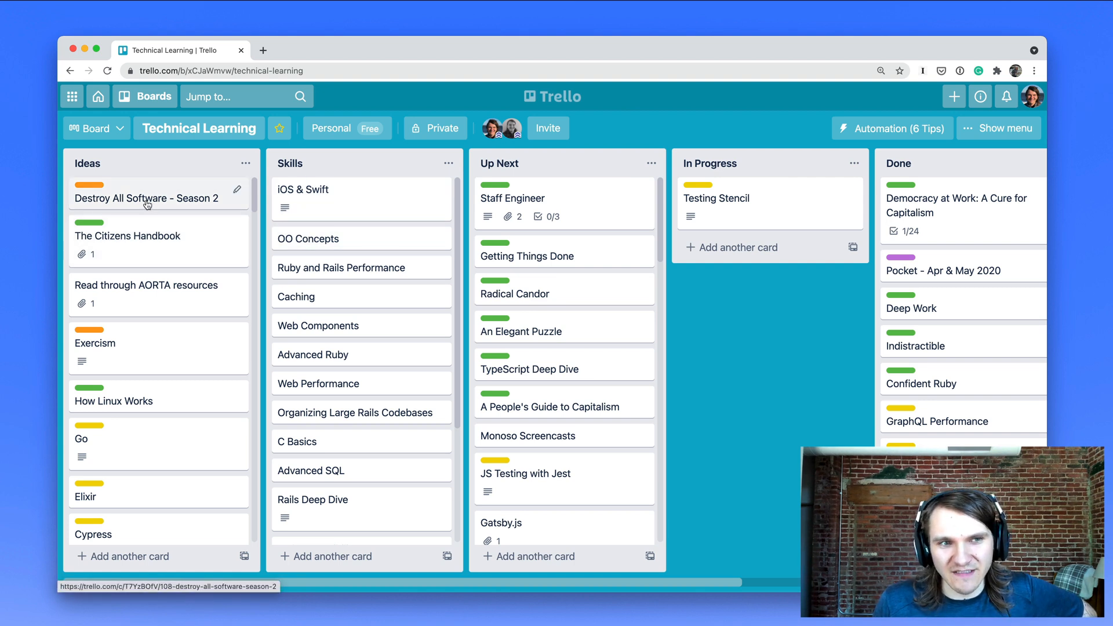
{"action": "left_click_drag", "start_coordinate": [147, 198], "coordinate": [332, 193]}
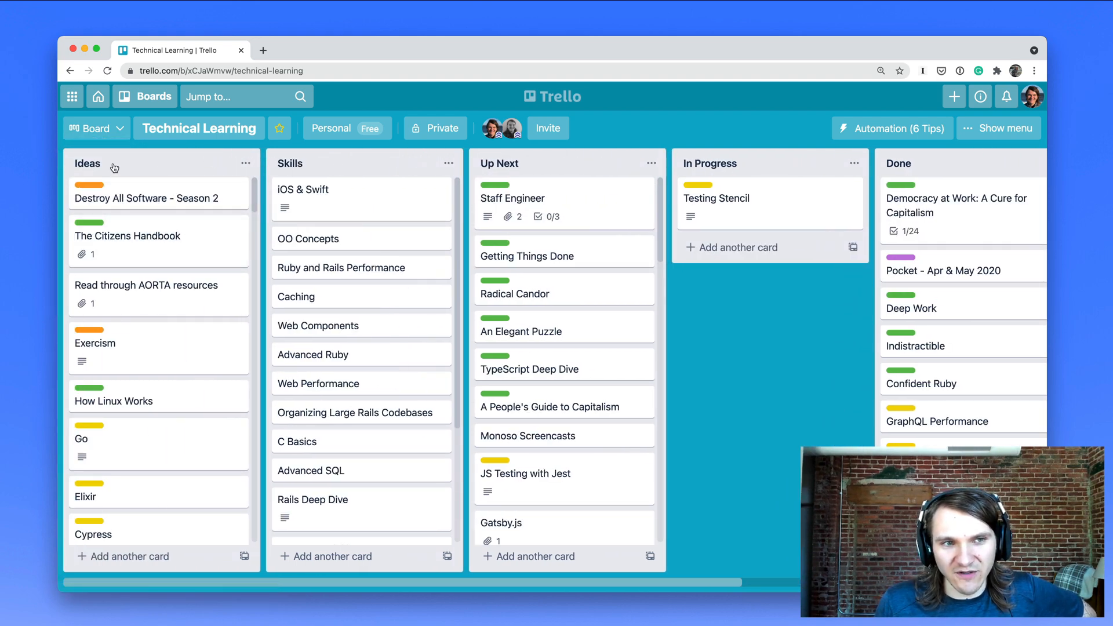
{"action": "mouse_move", "coordinate": [199, 176]}
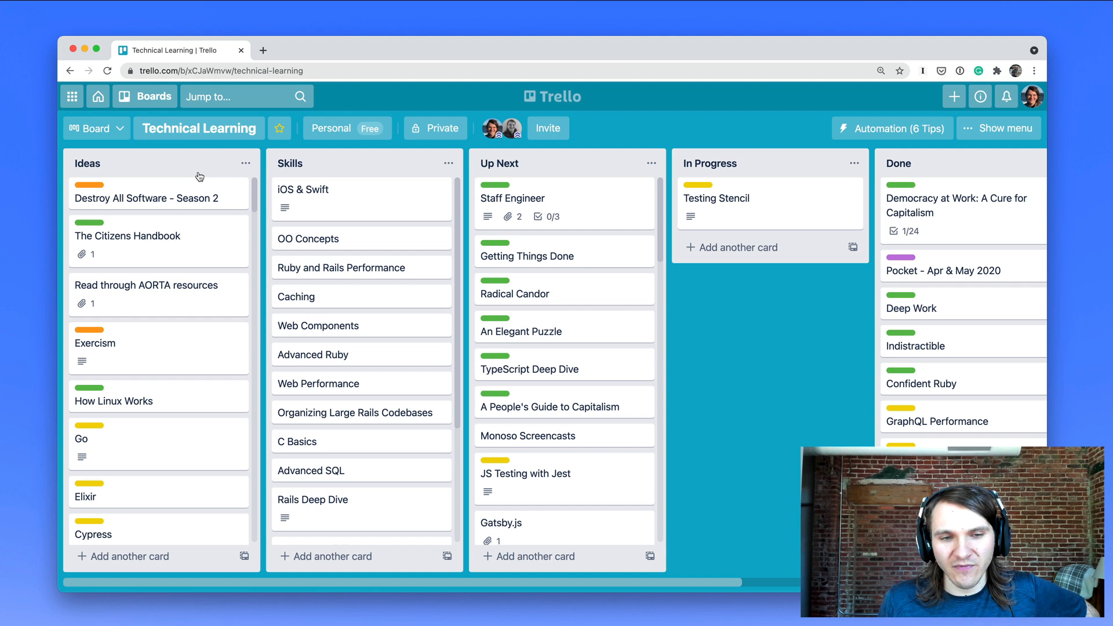
{"action": "mouse_move", "coordinate": [44, 164]}
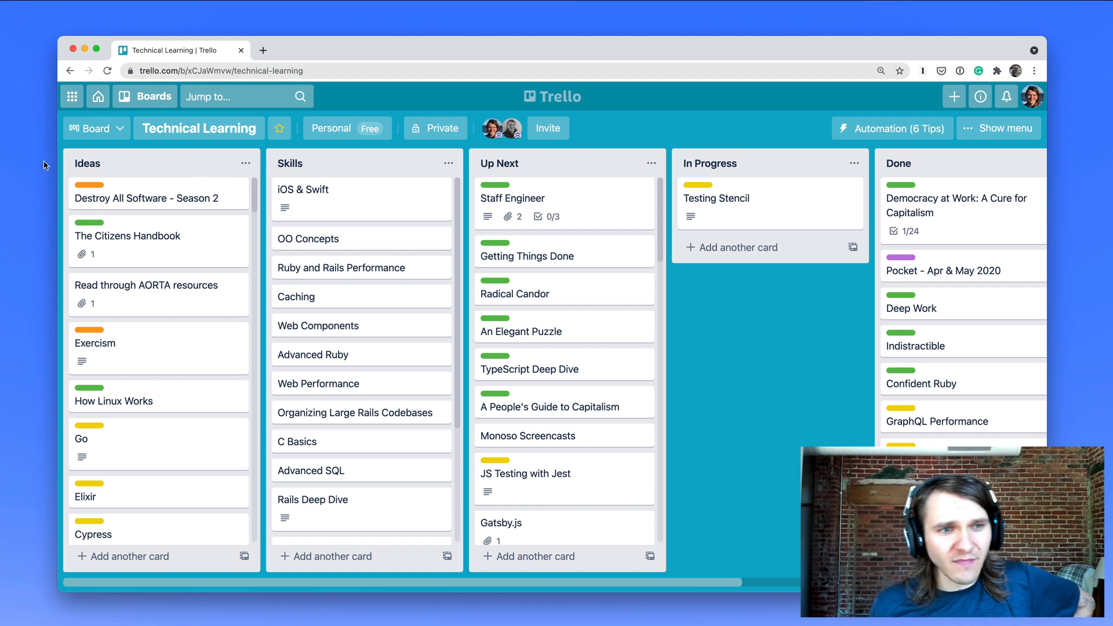
{"action": "mouse_move", "coordinate": [339, 175]}
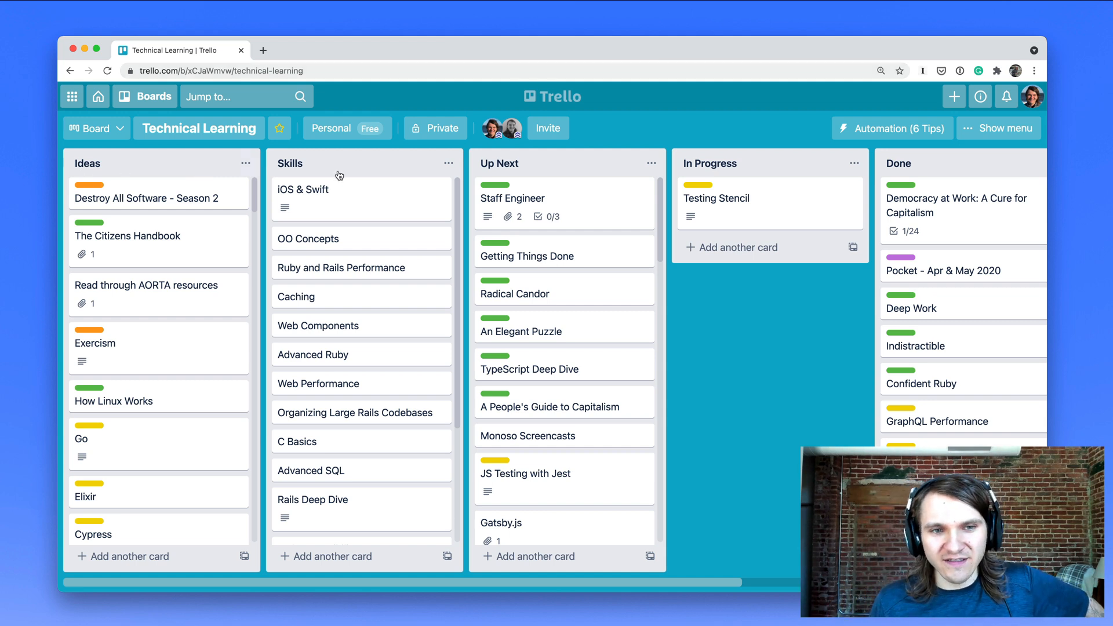
{"action": "mouse_move", "coordinate": [316, 280]}
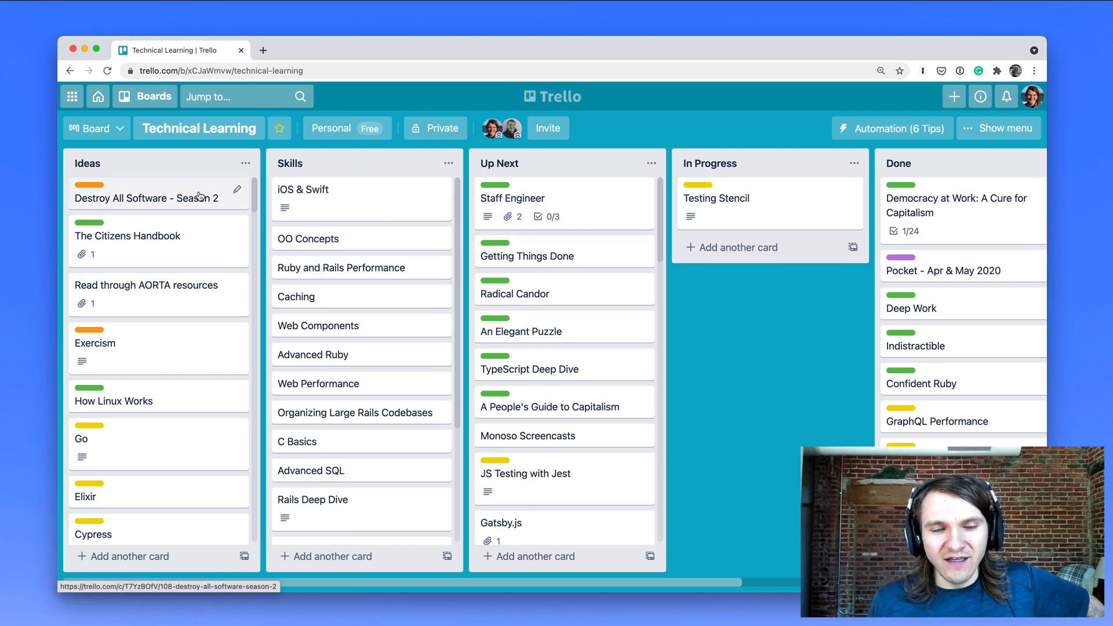
{"action": "mouse_move", "coordinate": [536, 176]}
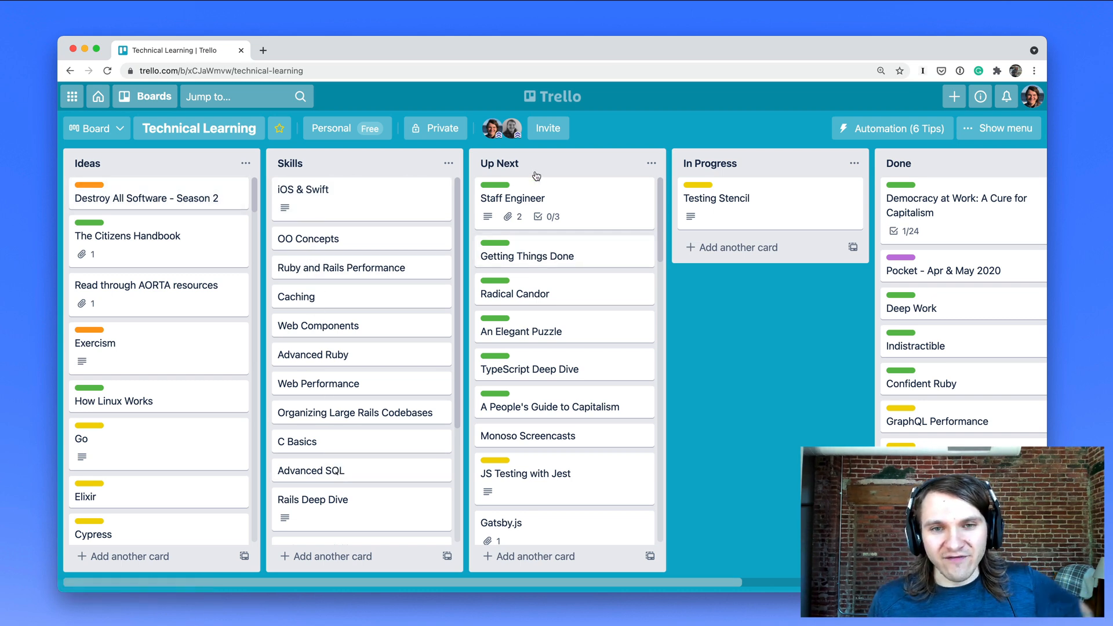
View the Testing Stencil card's details and close them.
{"action": "scroll", "scroll_direction": "down", "scroll_amount": 3}
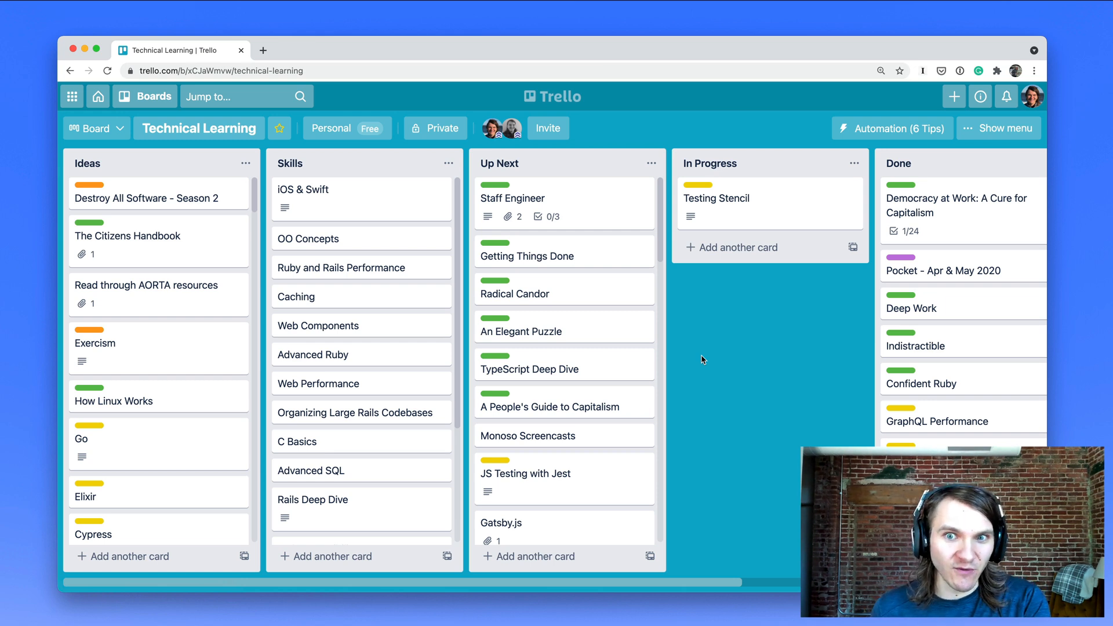
{"action": "mouse_move", "coordinate": [689, 281]}
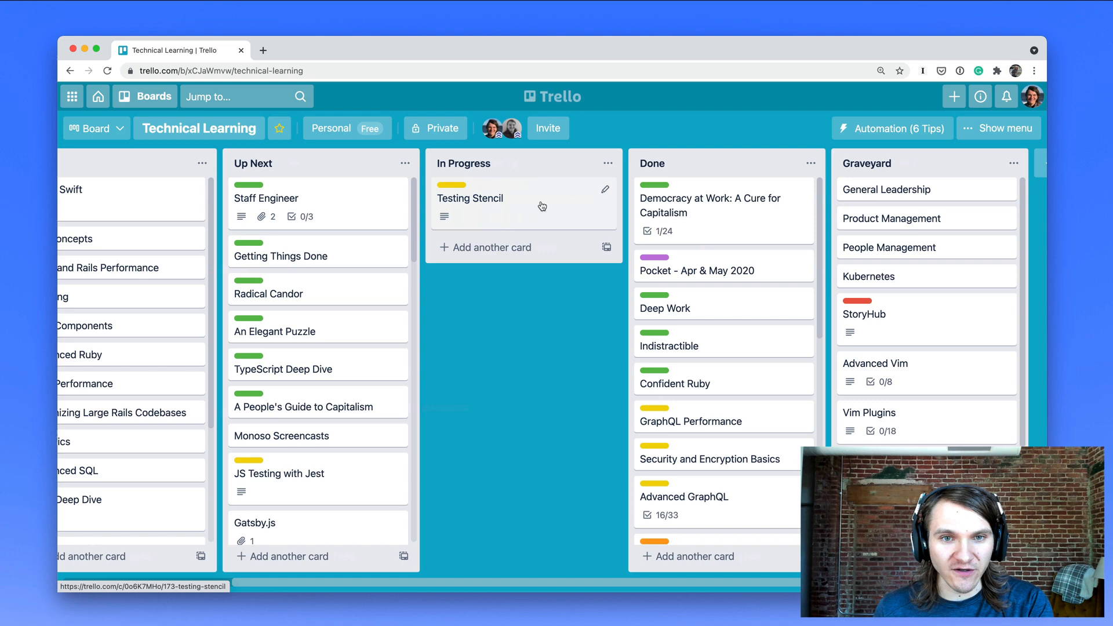
{"action": "left_click", "coordinate": [471, 198]}
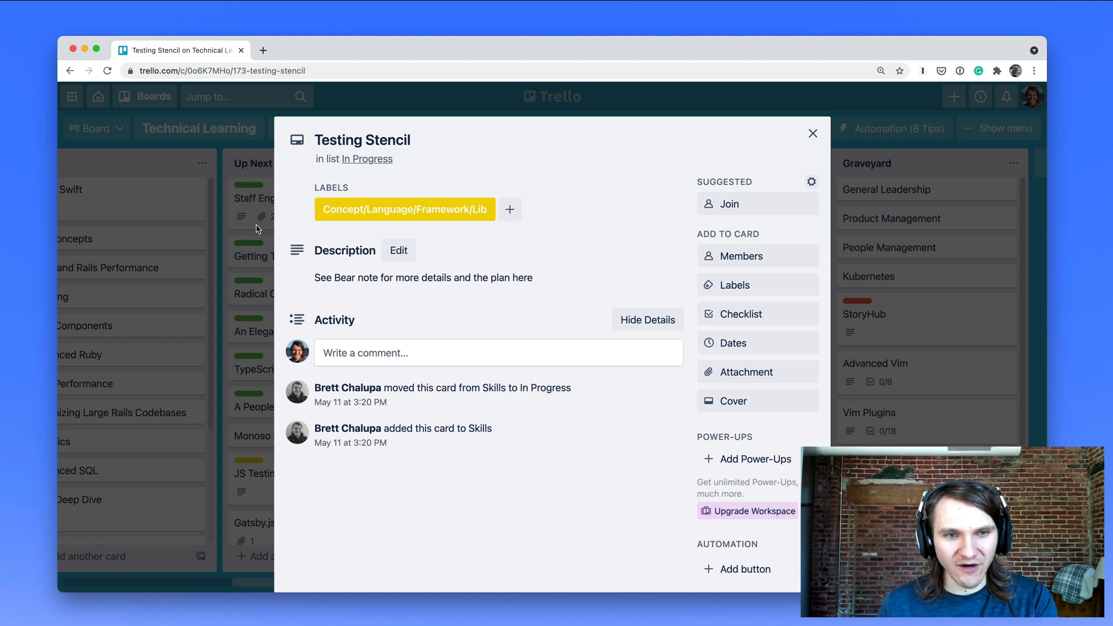
{"action": "left_click", "coordinate": [812, 133]}
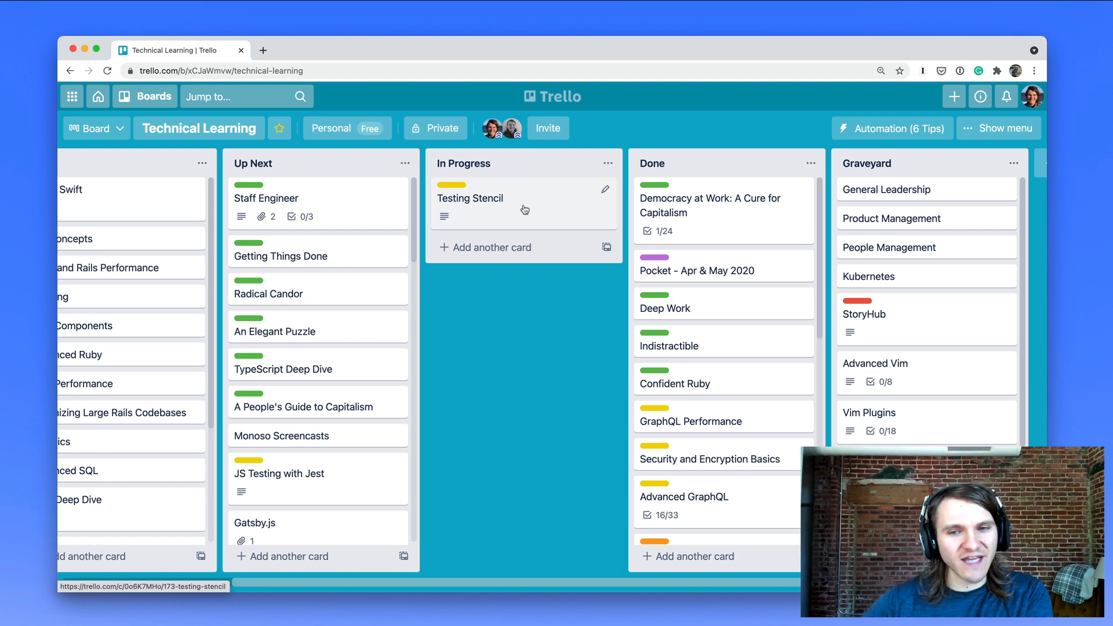
{"action": "mouse_move", "coordinate": [500, 215]}
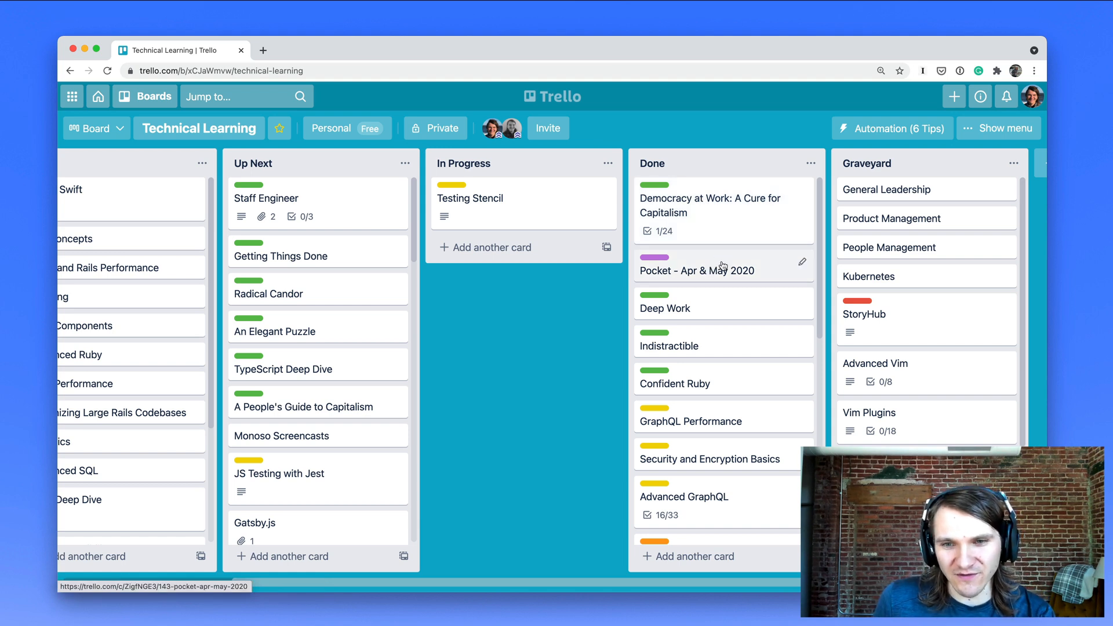
{"action": "mouse_move", "coordinate": [705, 332]}
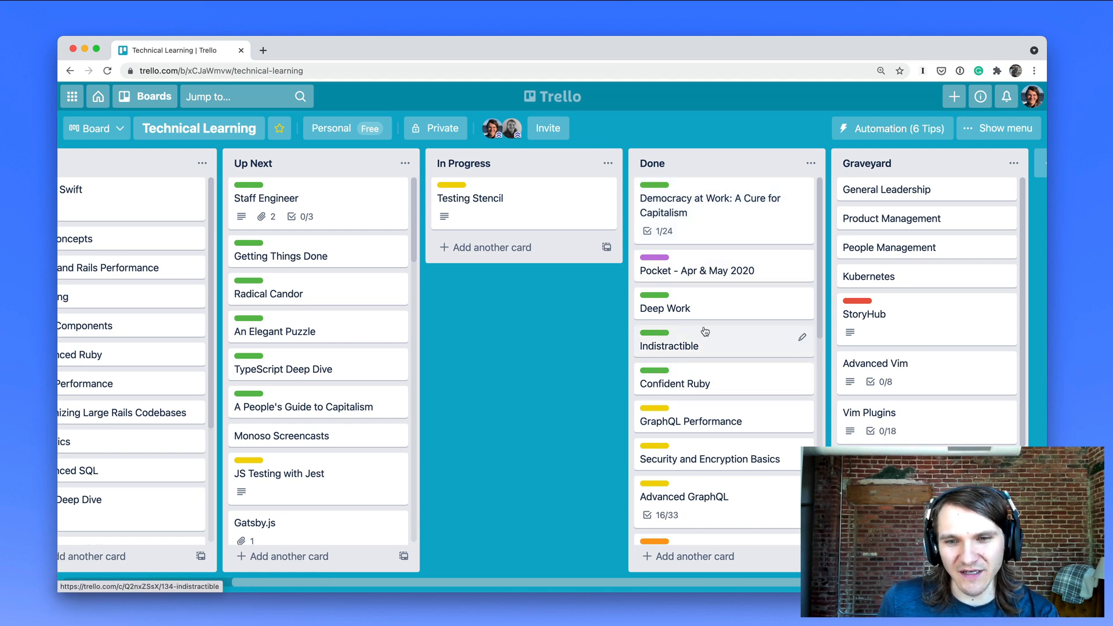
{"action": "mouse_move", "coordinate": [724, 357]}
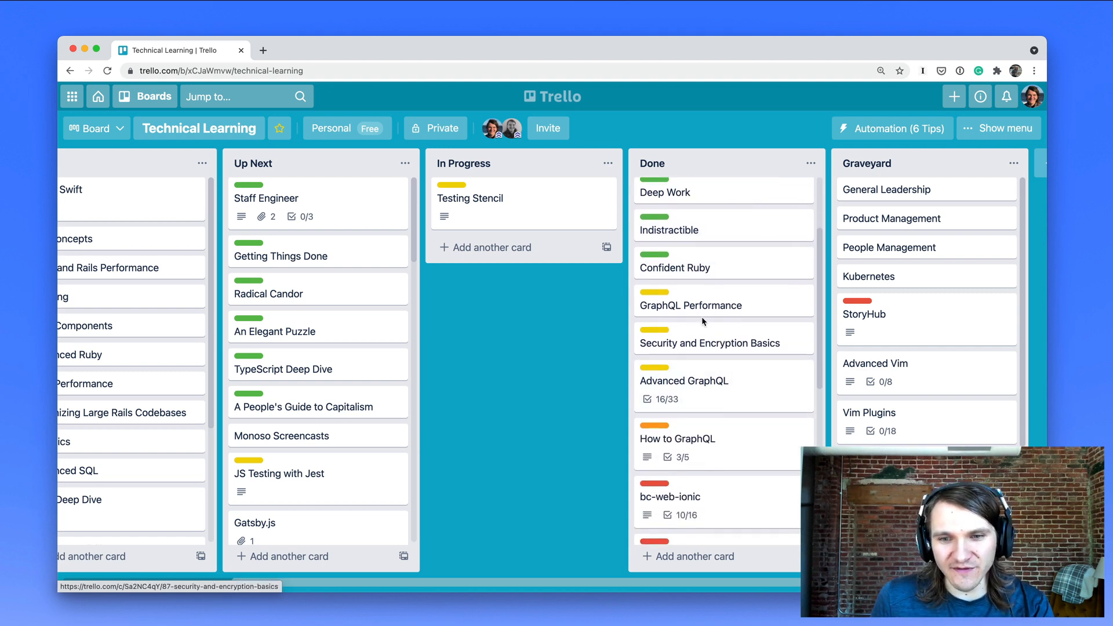
Scroll to the Rust card in Ideas, view its details, and close them.
{"action": "scroll", "scroll_direction": "down", "scroll_amount": 3}
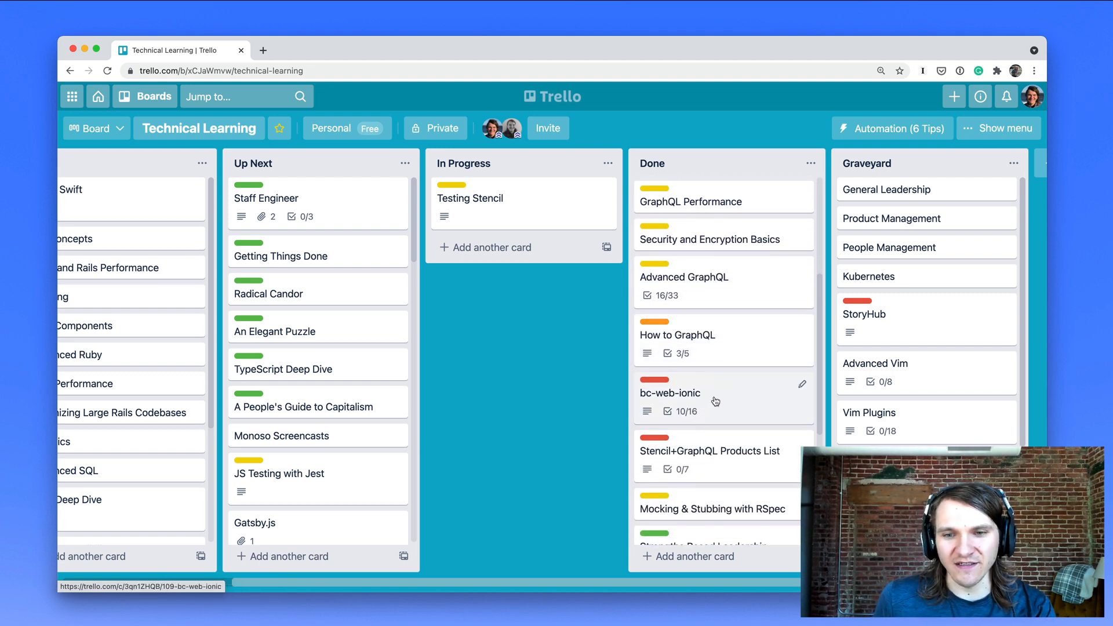
{"action": "scroll", "scroll_direction": "down", "scroll_amount": 3}
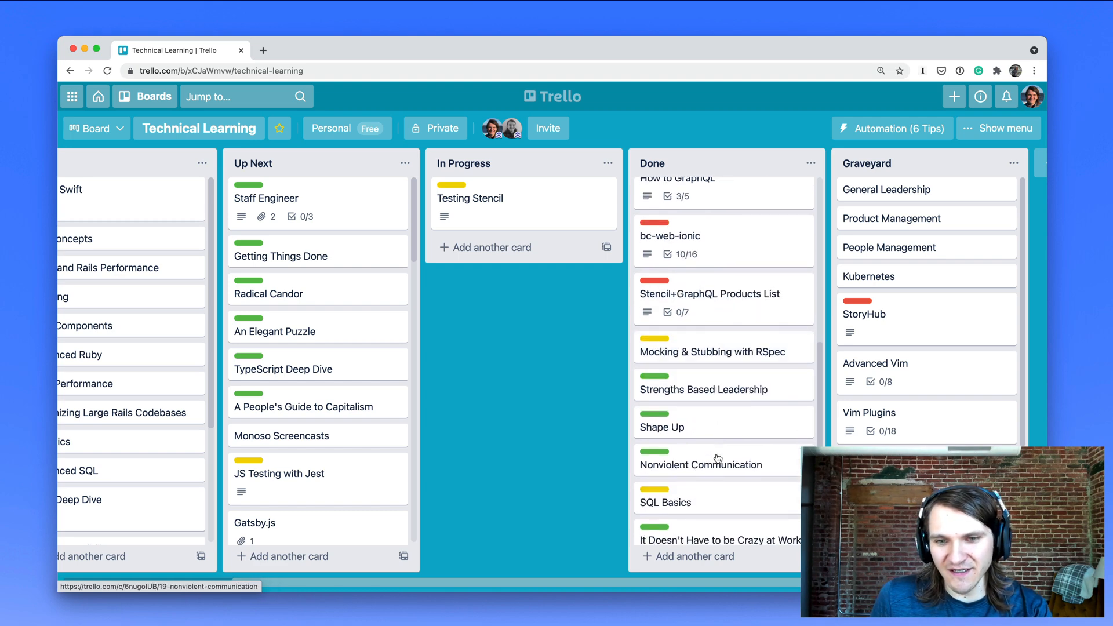
{"action": "scroll", "scroll_direction": "down", "scroll_amount": 3}
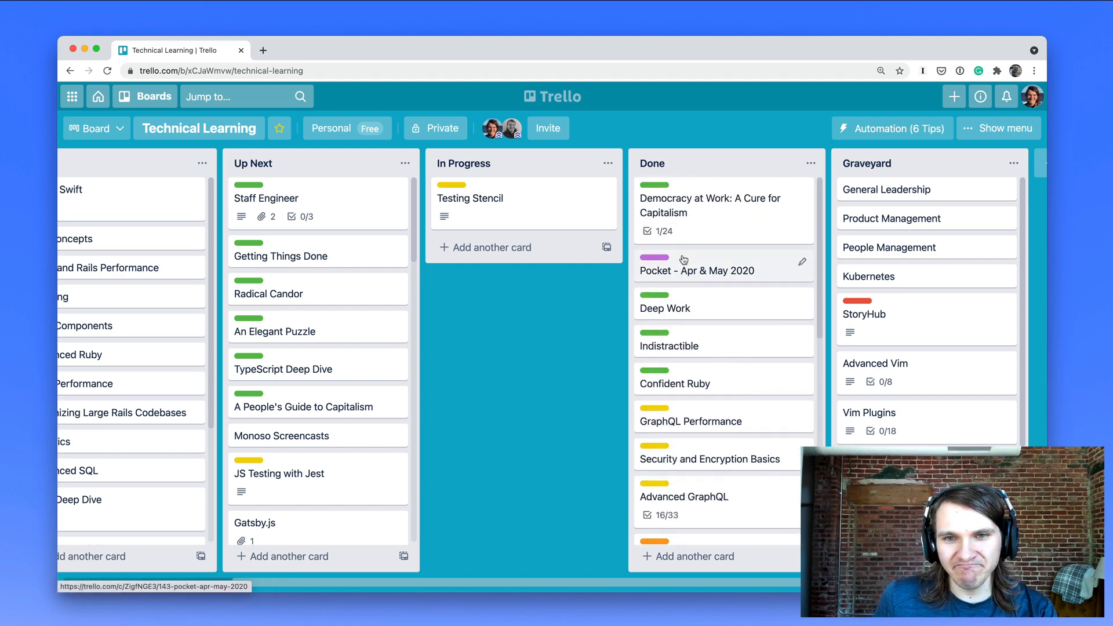
{"action": "mouse_move", "coordinate": [684, 320]}
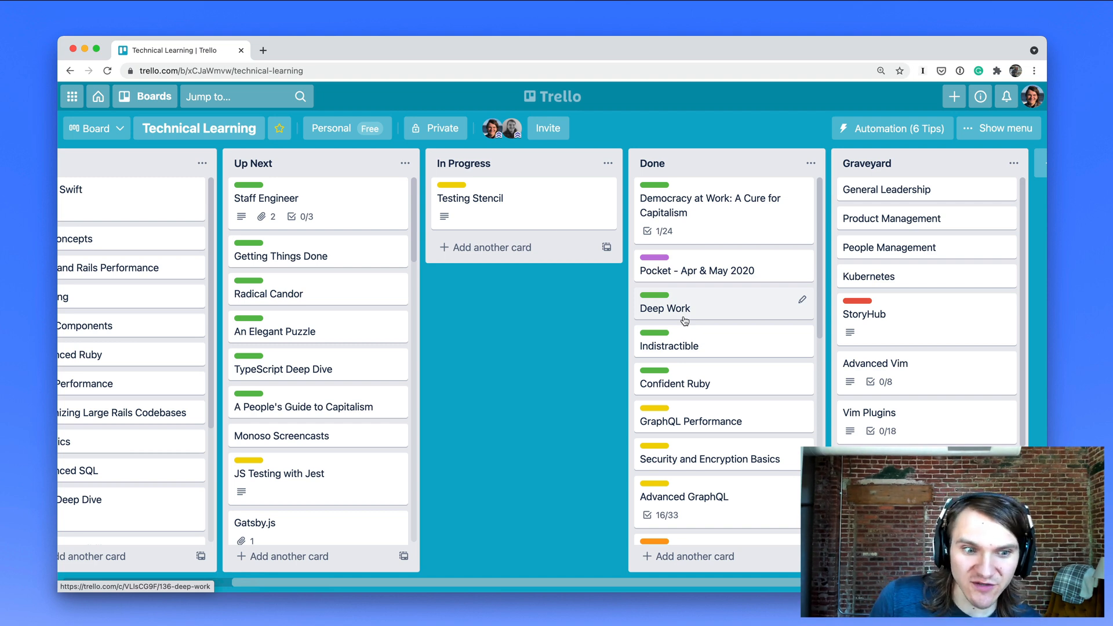
{"action": "mouse_move", "coordinate": [458, 278]}
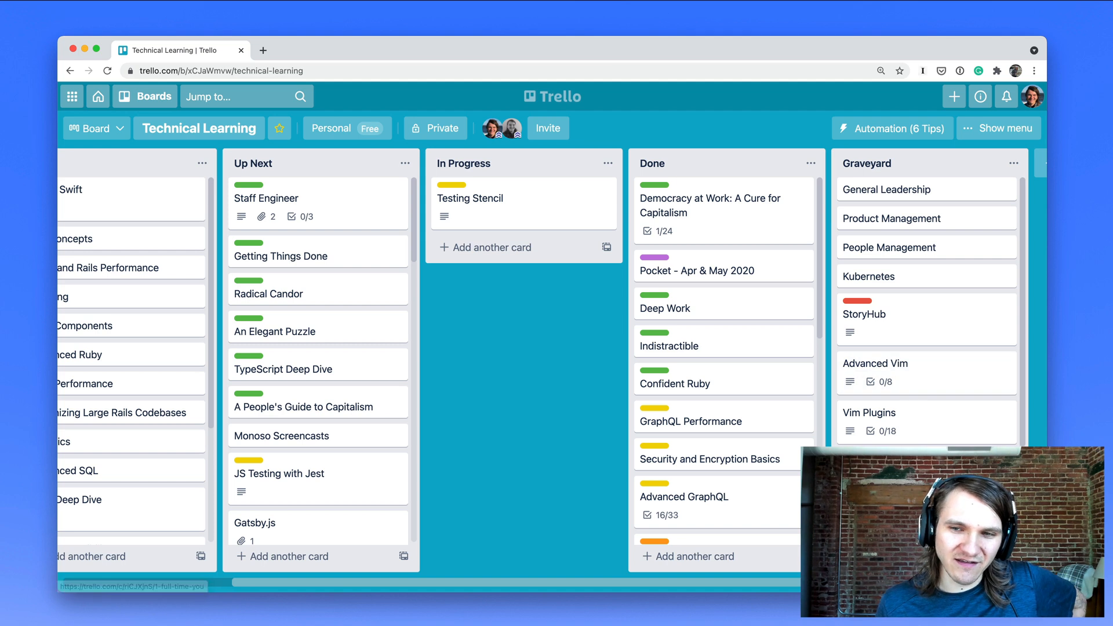
{"action": "scroll", "scroll_direction": "left", "scroll_amount": 3}
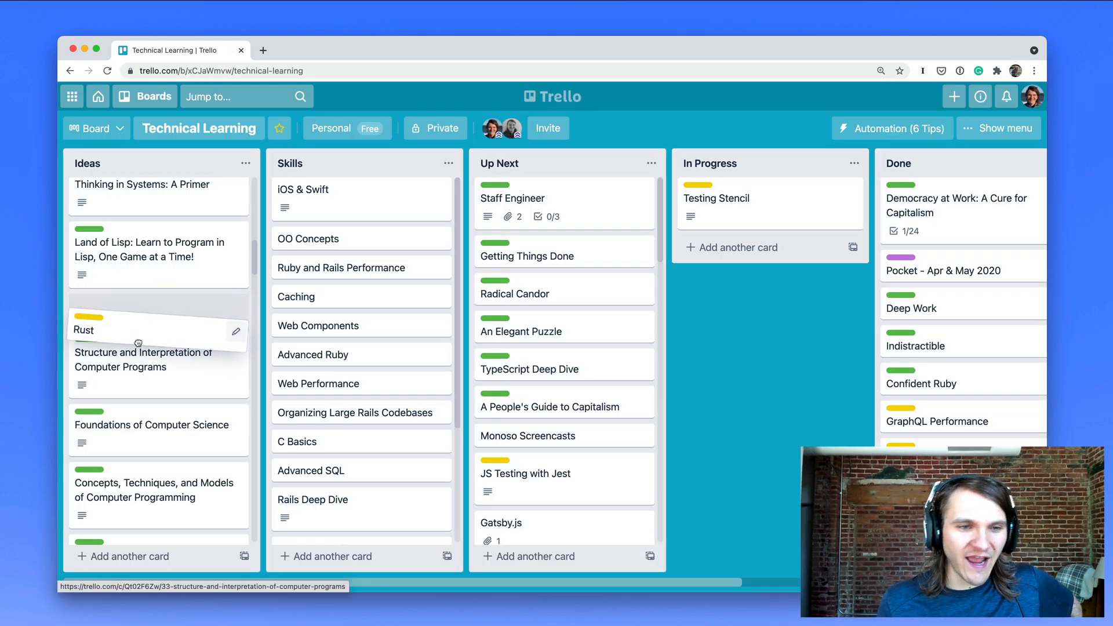
{"action": "left_click", "coordinate": [84, 330]}
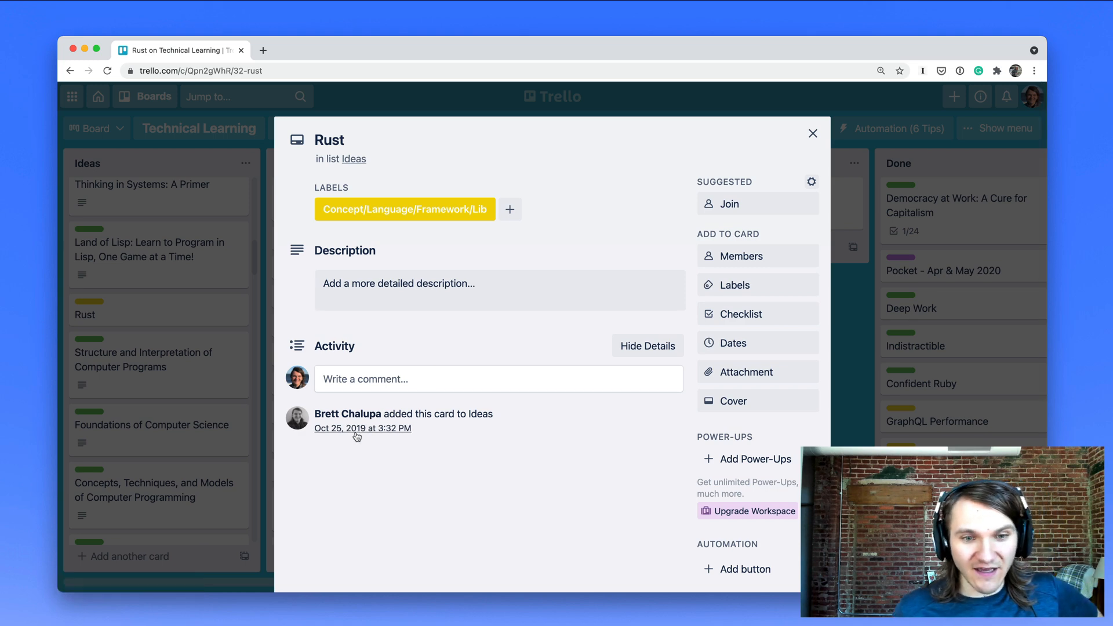
{"action": "left_click", "coordinate": [812, 133]}
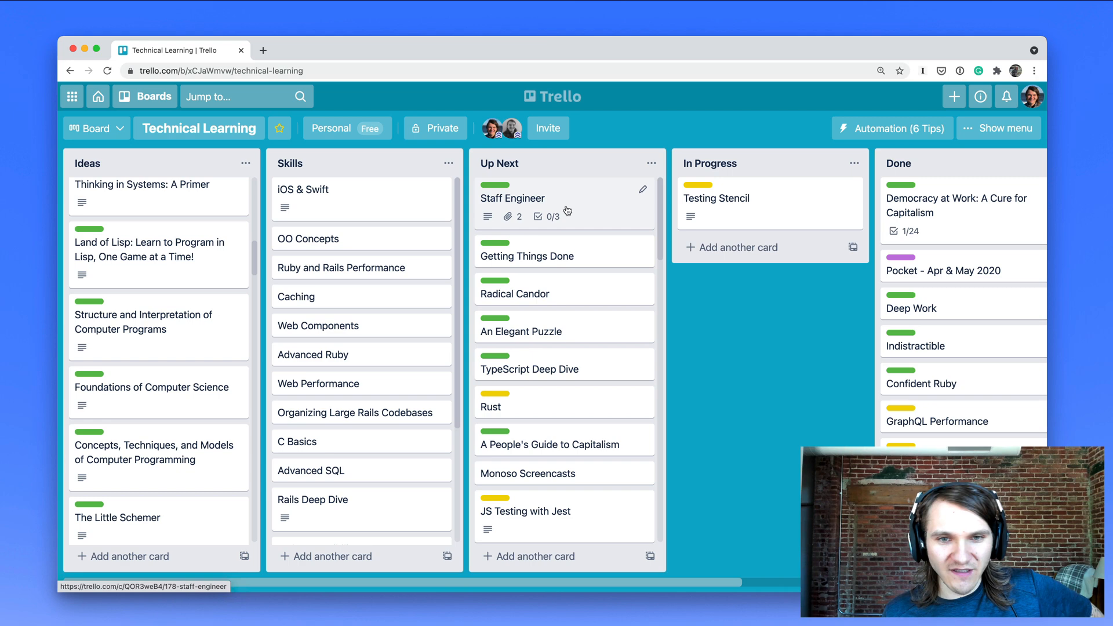
{"action": "mouse_move", "coordinate": [554, 396]}
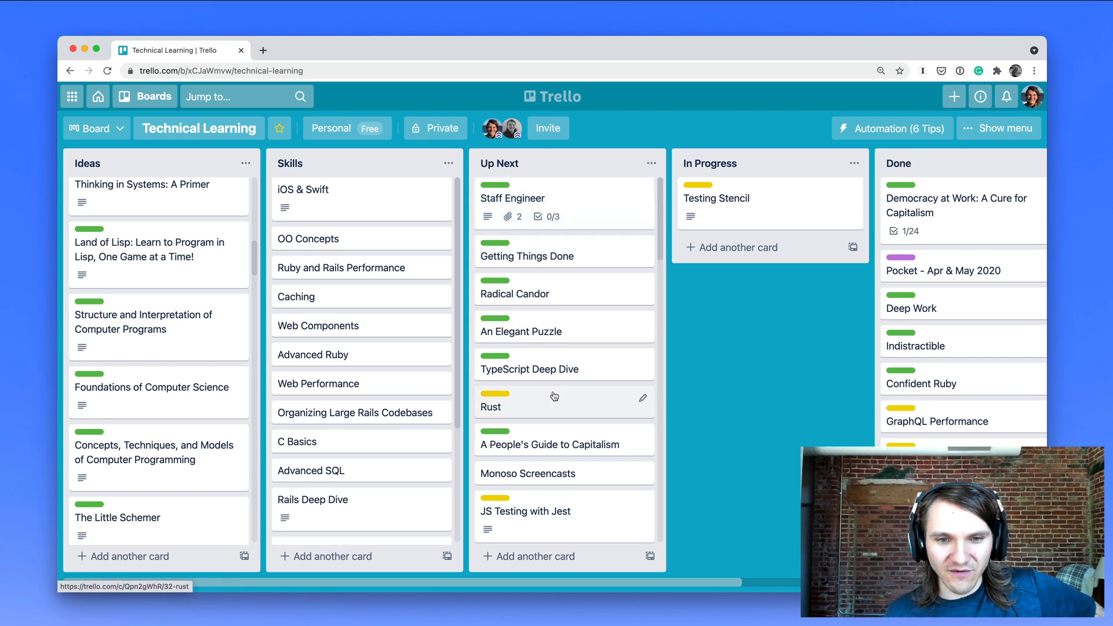
Move Rust into In Progress, check its move history, then close the card.
{"action": "left_click_drag", "start_coordinate": [554, 396], "coordinate": [752, 249]}
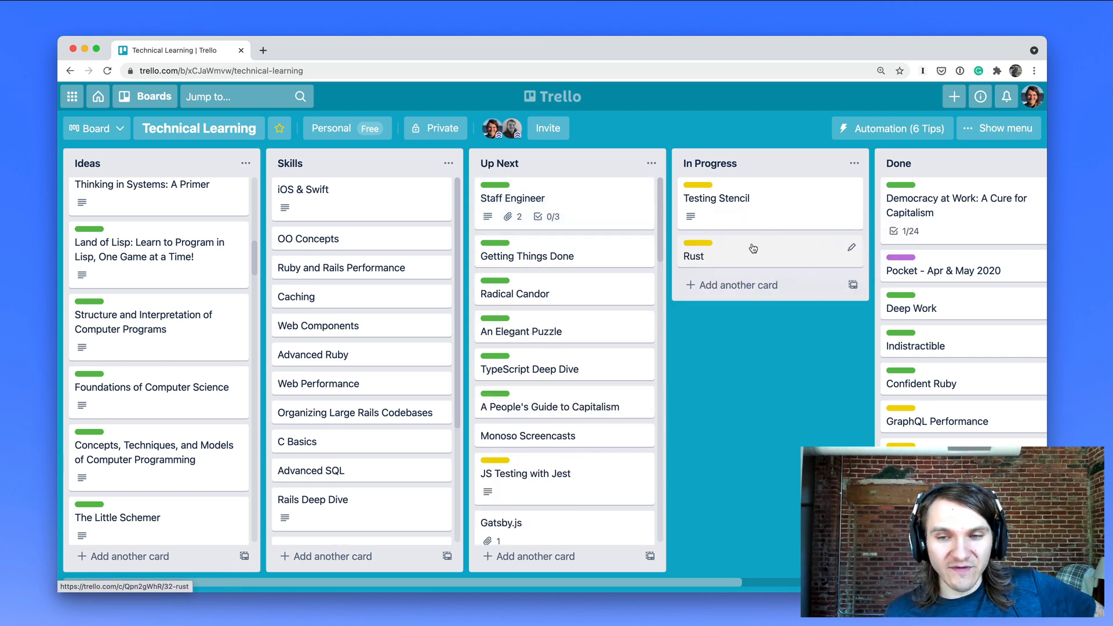
{"action": "left_click", "coordinate": [694, 257]}
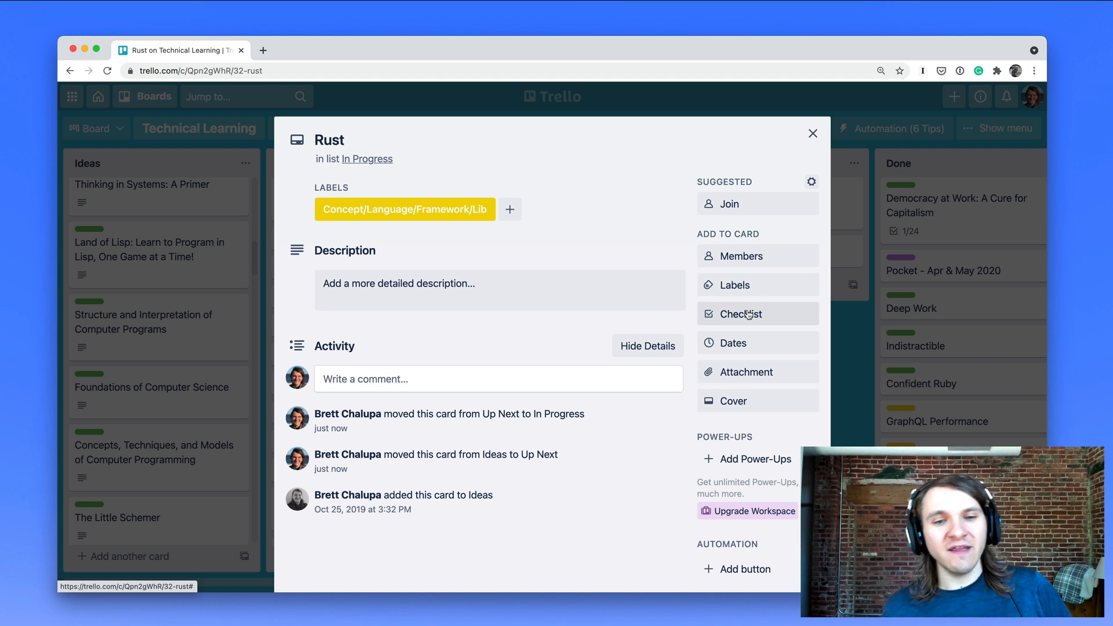
{"action": "mouse_move", "coordinate": [741, 314]}
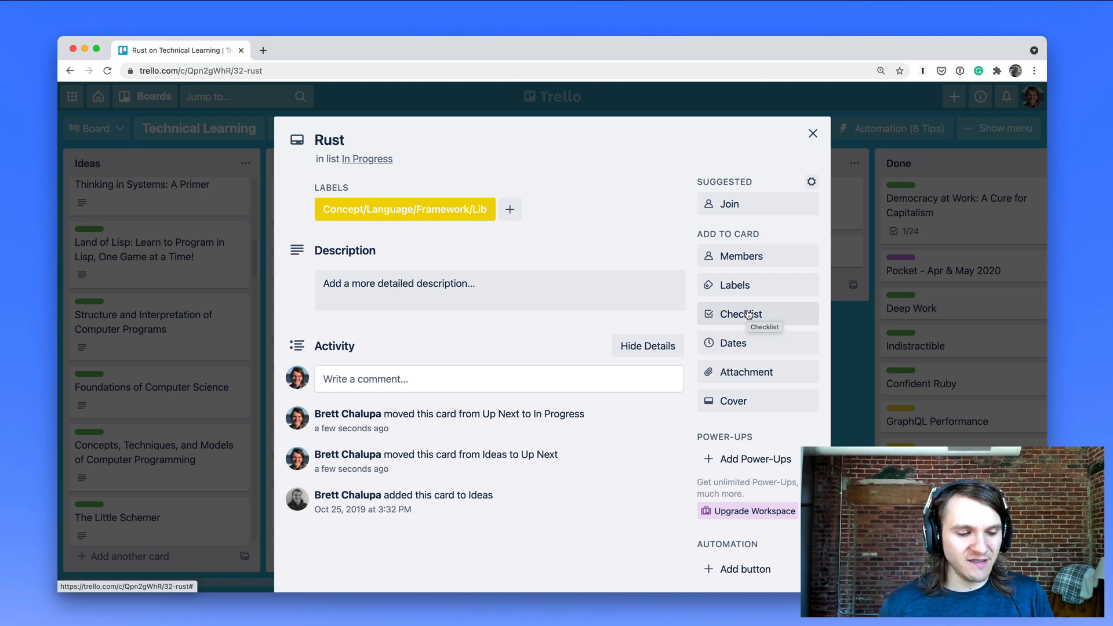
{"action": "mouse_move", "coordinate": [774, 312]}
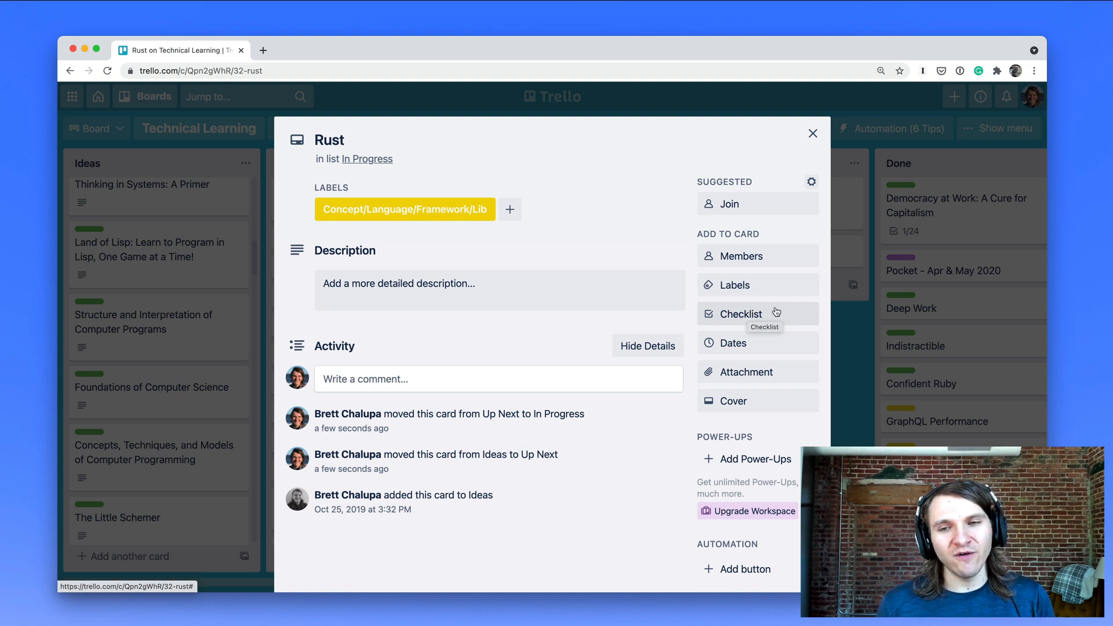
{"action": "left_click", "coordinate": [813, 133]}
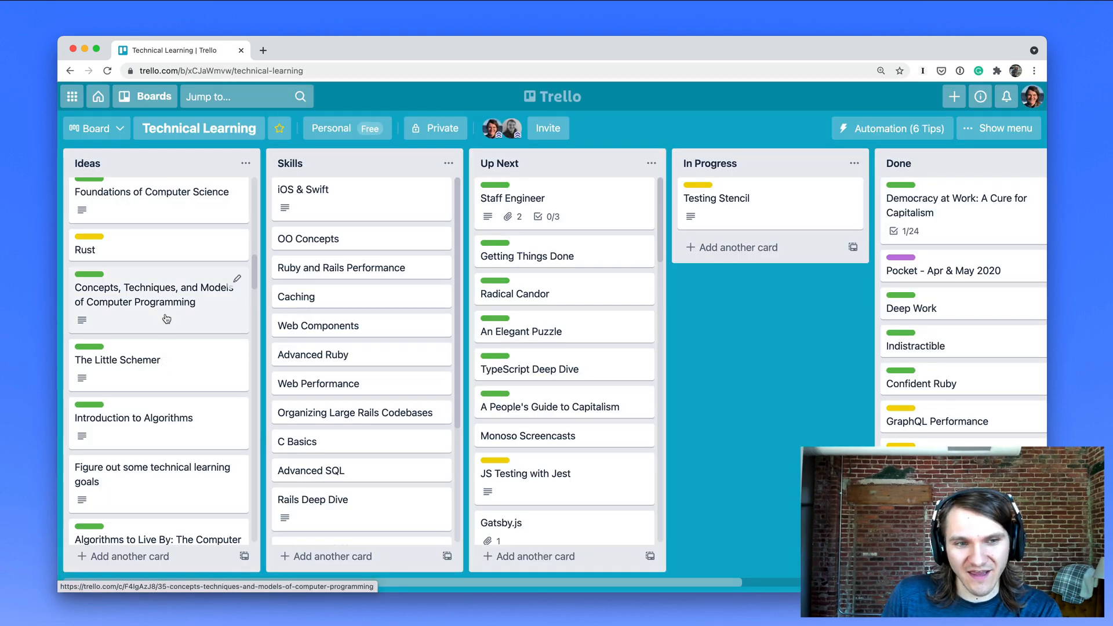
{"action": "scroll", "scroll_direction": "down", "scroll_amount": 3}
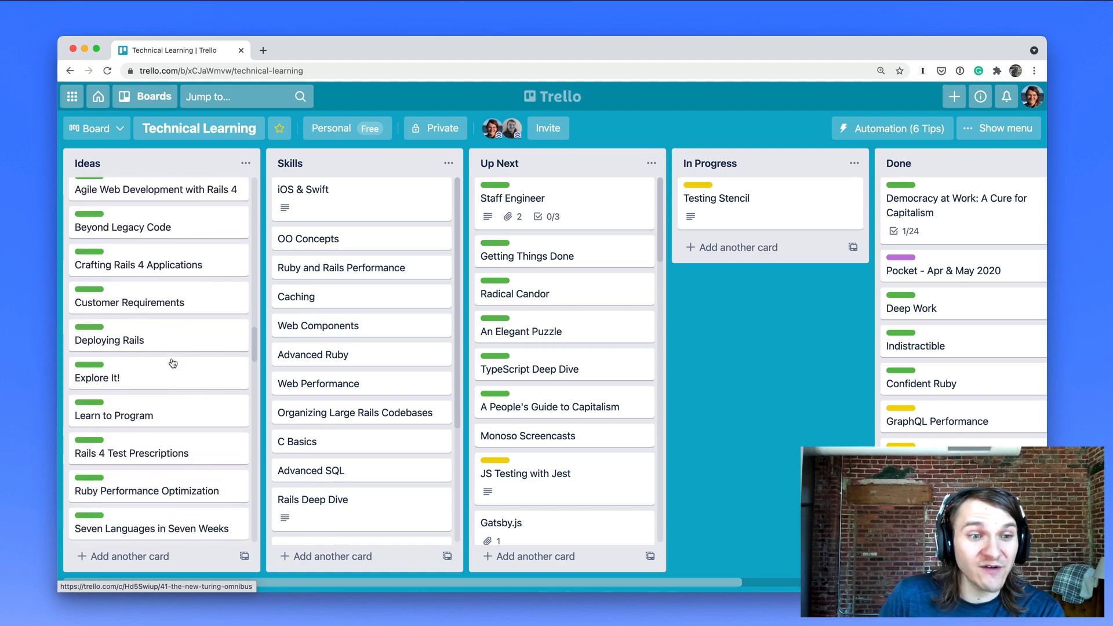
{"action": "scroll", "scroll_direction": "down", "scroll_amount": 3}
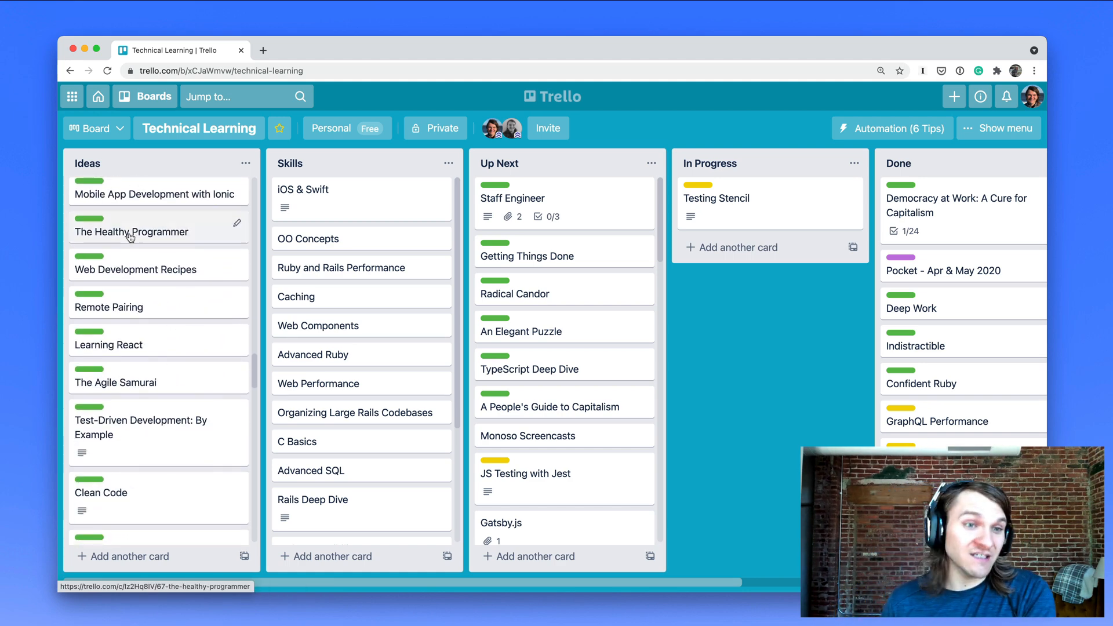
{"action": "scroll", "scroll_direction": "down", "scroll_amount": 3}
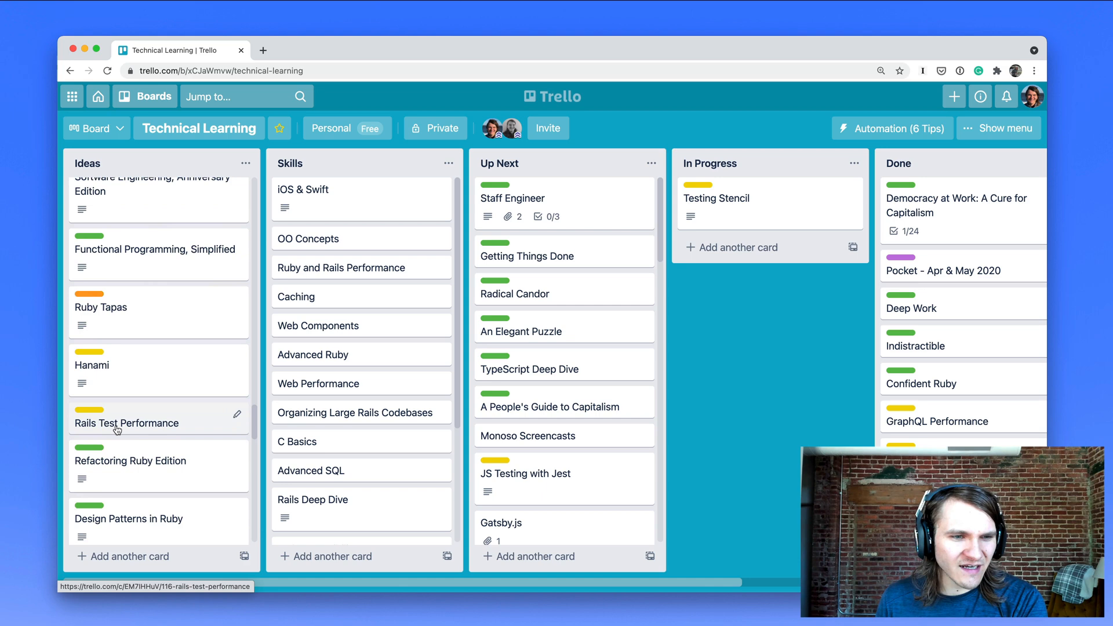
{"action": "left_click", "coordinate": [92, 365]}
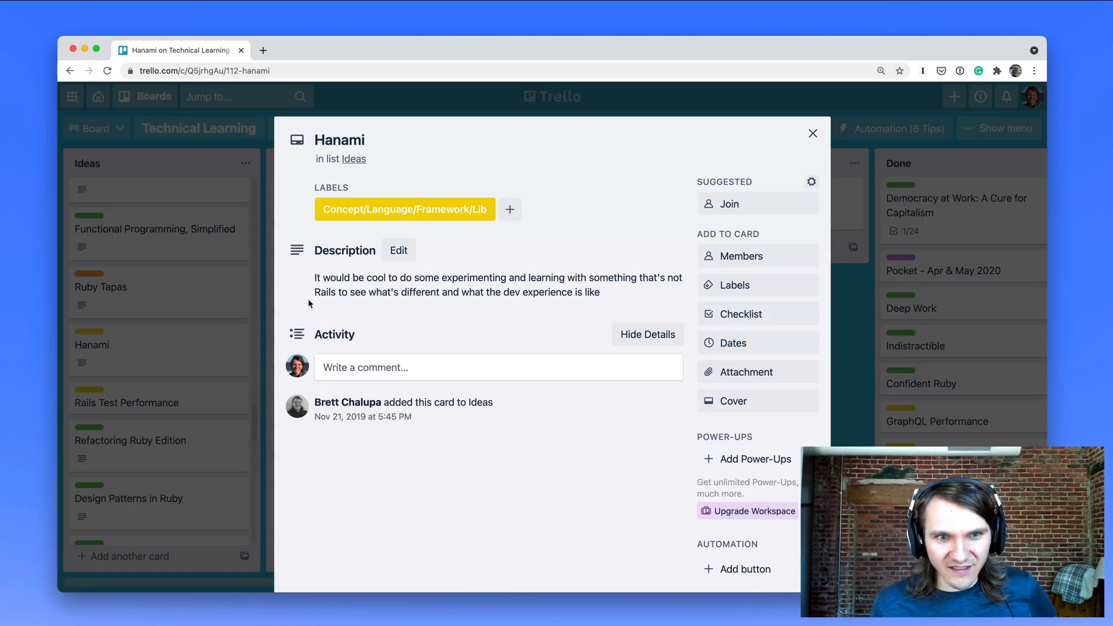
{"action": "mouse_move", "coordinate": [192, 354]}
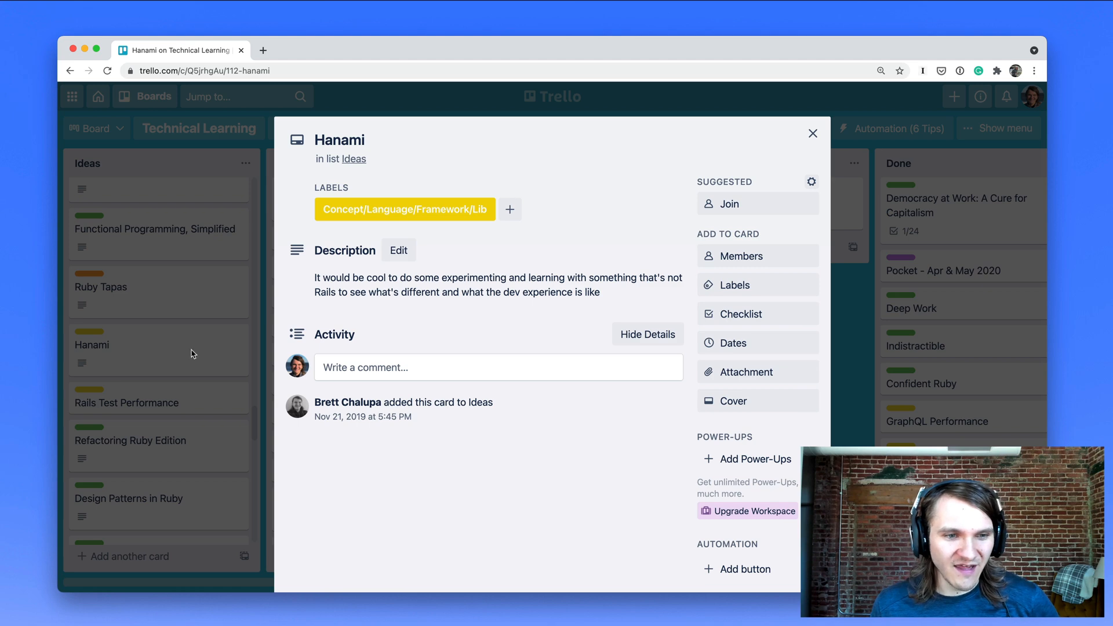
{"action": "left_click", "coordinate": [812, 133]}
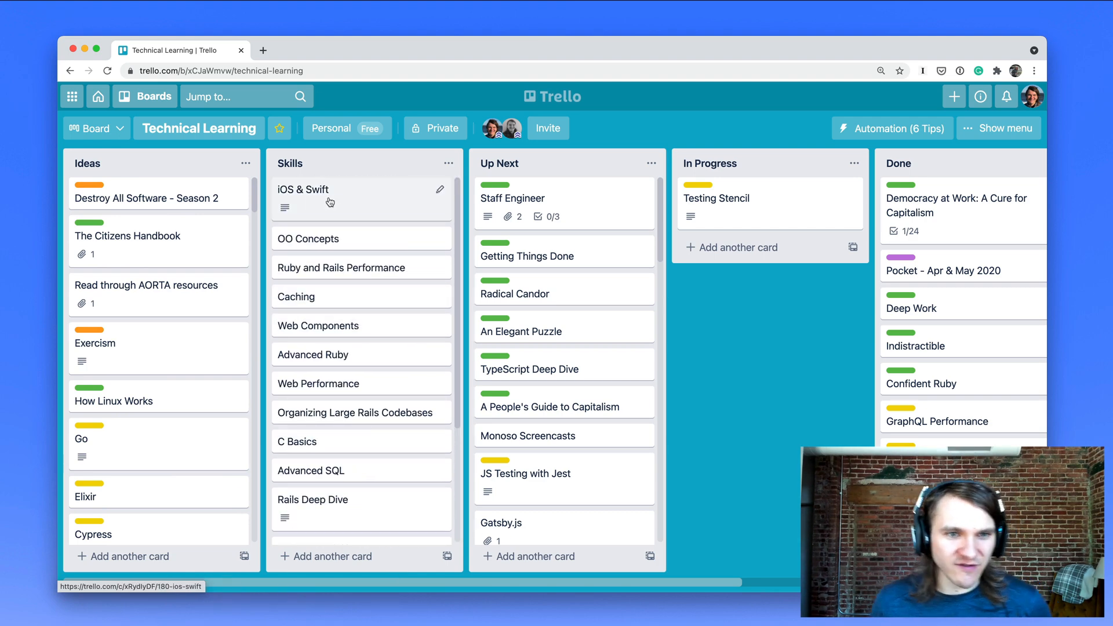
{"action": "mouse_move", "coordinate": [335, 168]}
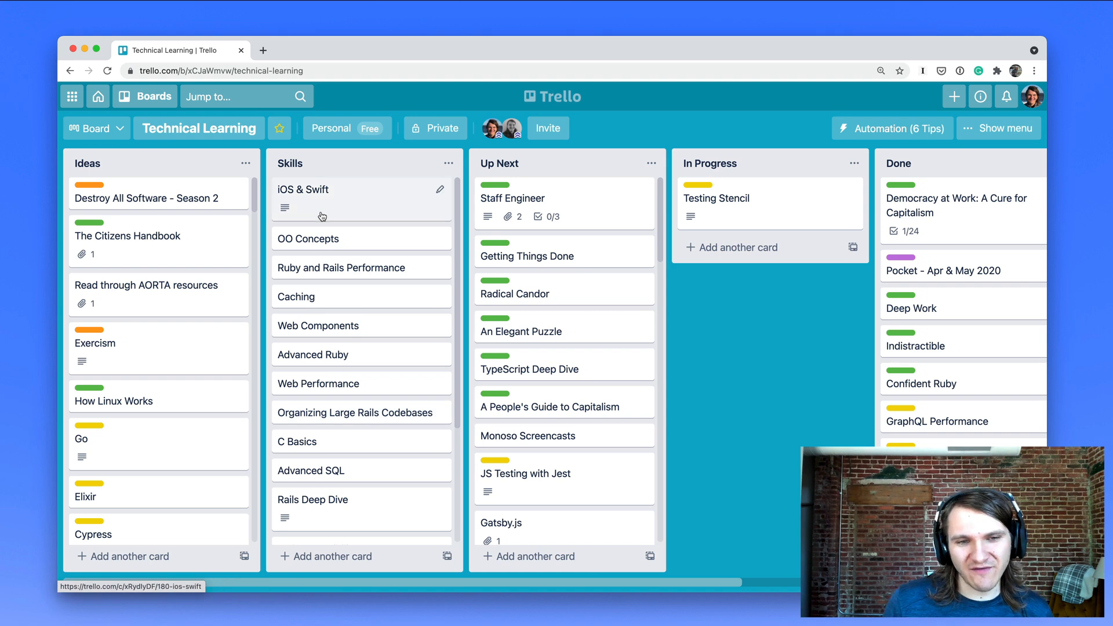
{"action": "mouse_move", "coordinate": [316, 282]}
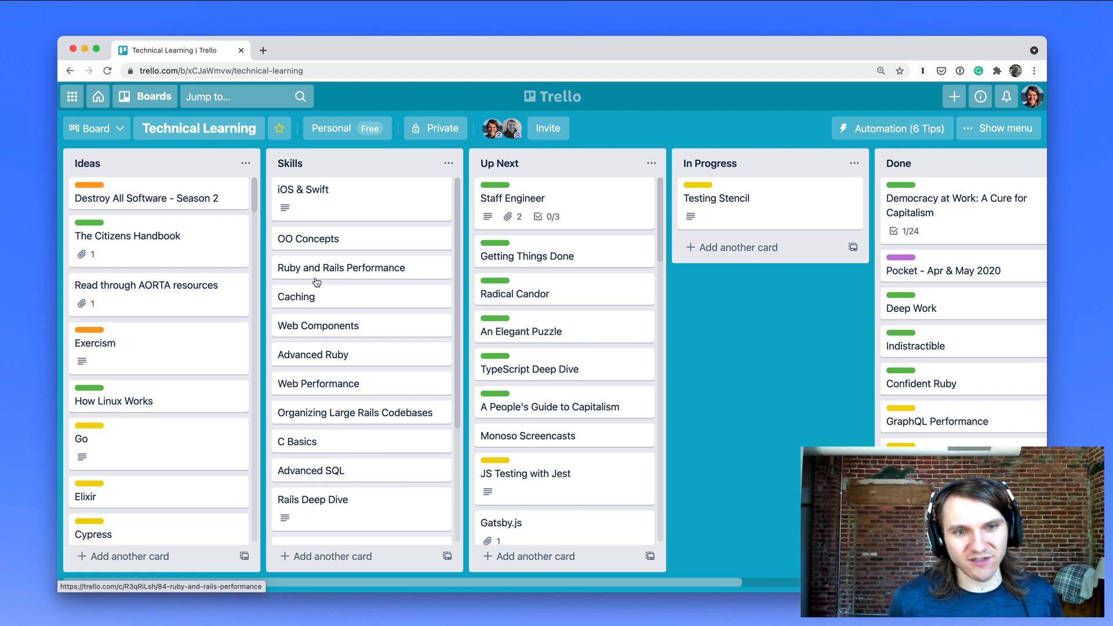
{"action": "scroll", "scroll_direction": "down", "scroll_amount": 3}
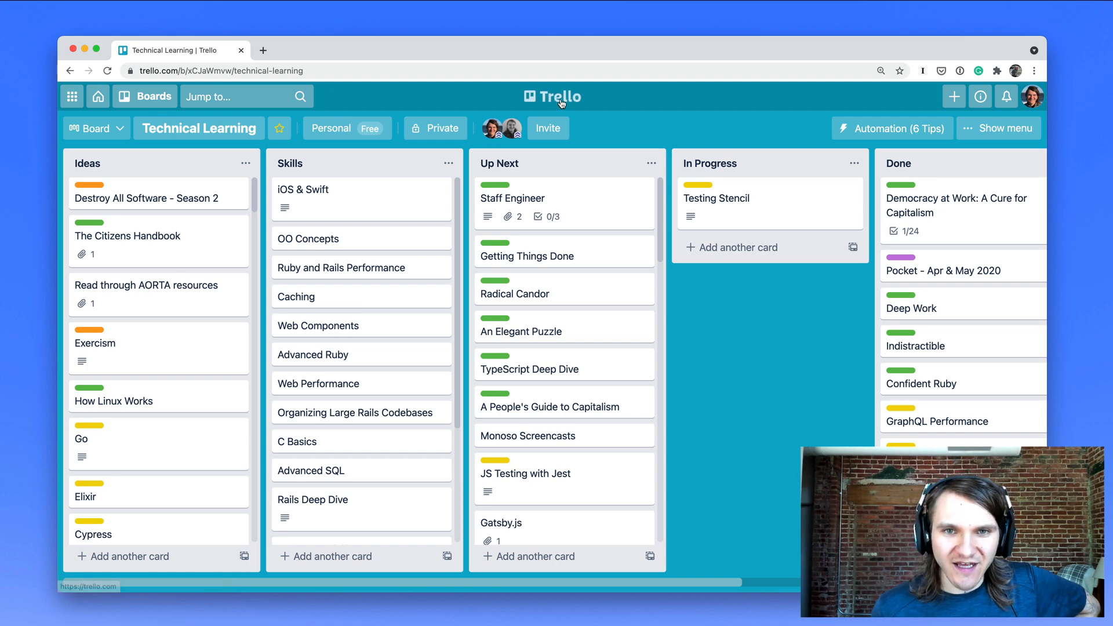
Create board 'Example Learning' with lists Ideas, Up Next, In Progress, Done, Graveyard.
{"action": "left_click", "coordinate": [144, 96]}
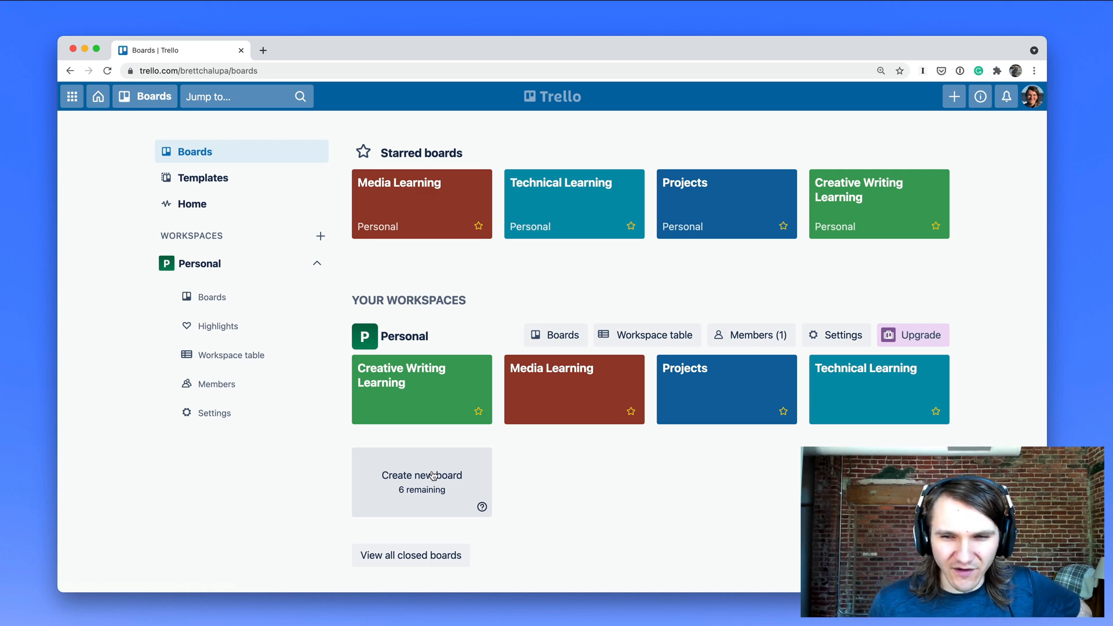
{"action": "left_click", "coordinate": [421, 475]}
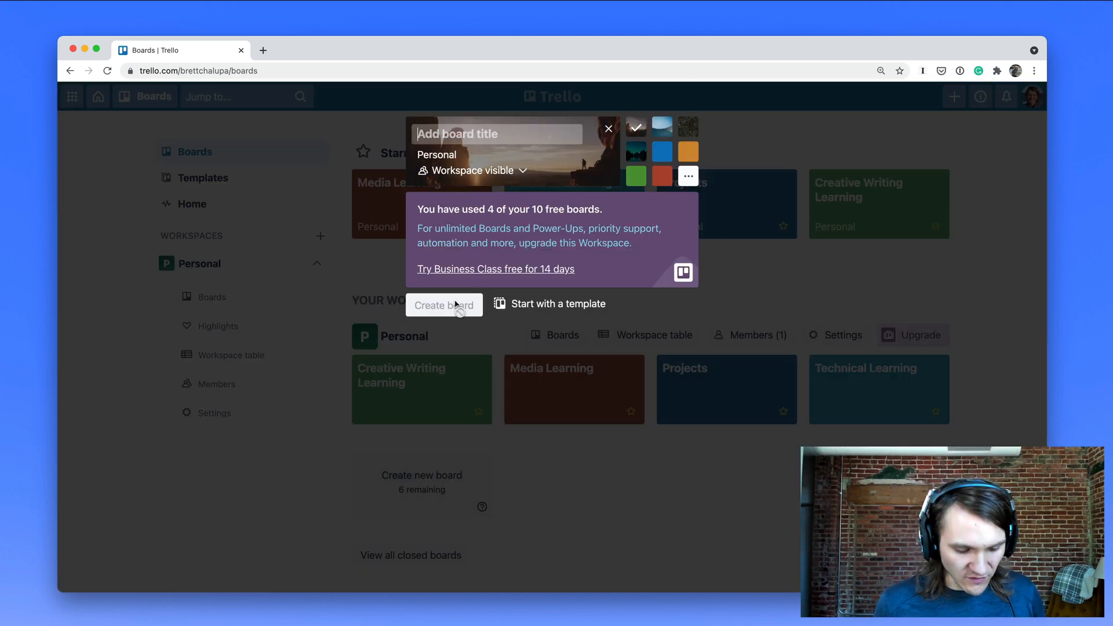
{"action": "type", "text": "Example Learning"}
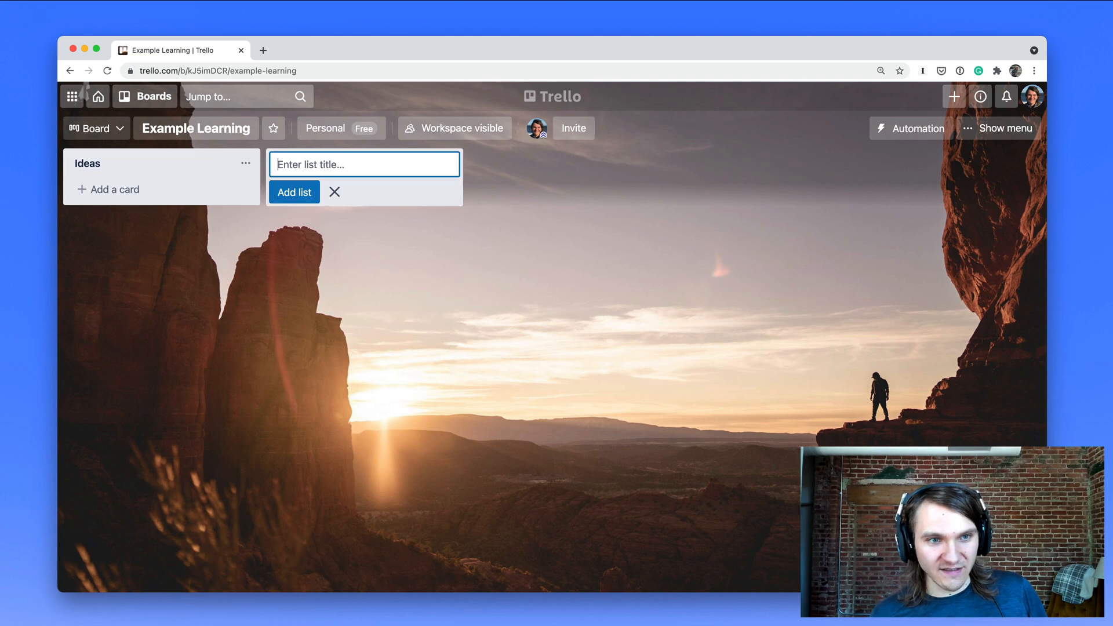
{"action": "type", "text": "Up Next"}
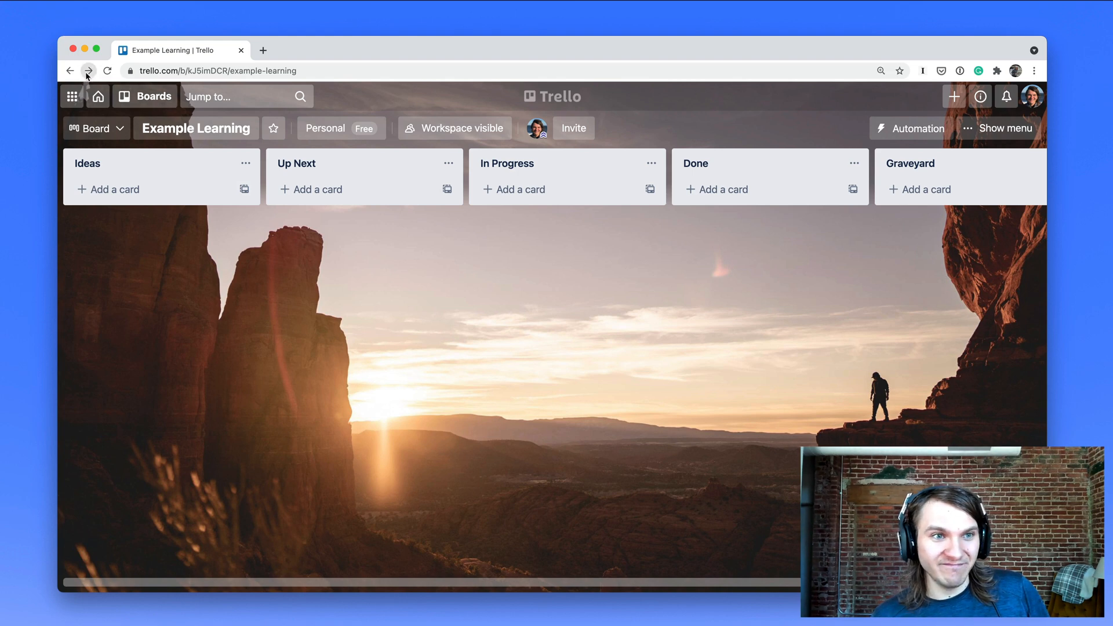
Add Android Development w/ Kotlin and The Pragmatic Programmer cards, placing Pragmatic Programmer in Up Next.
{"action": "left_click", "coordinate": [108, 189]}
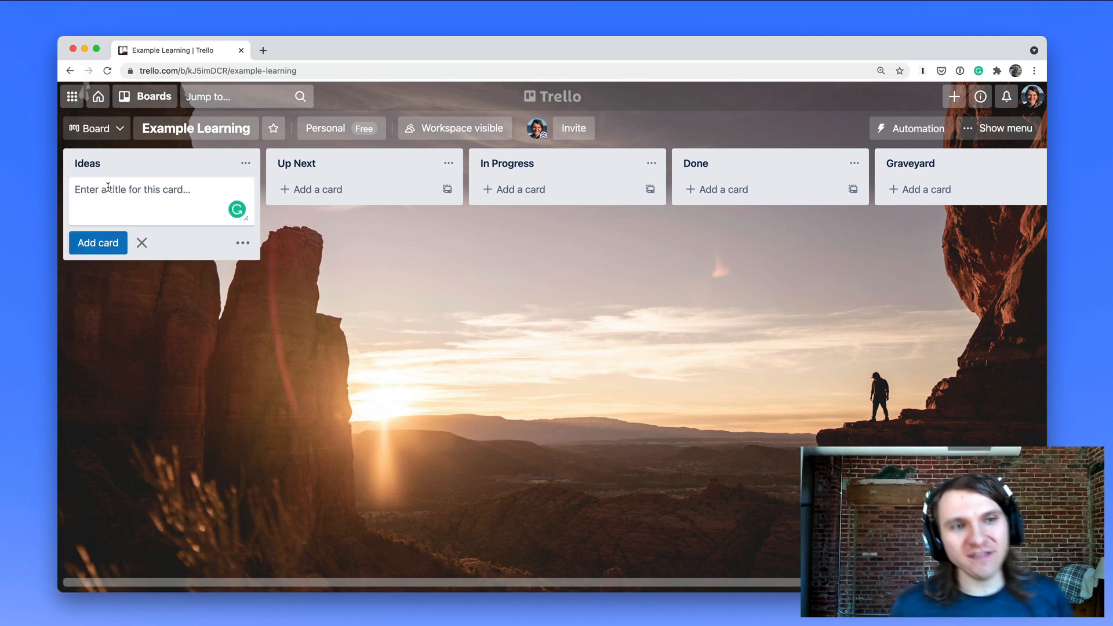
{"action": "type", "text": "Andro"}
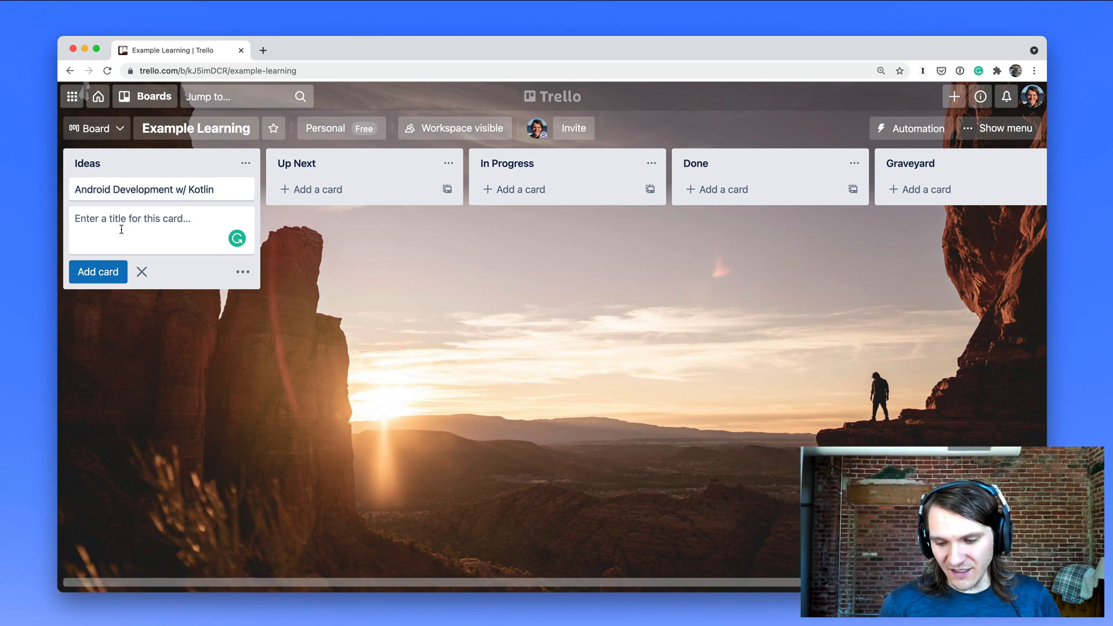
{"action": "type", "text": "The Pragma"}
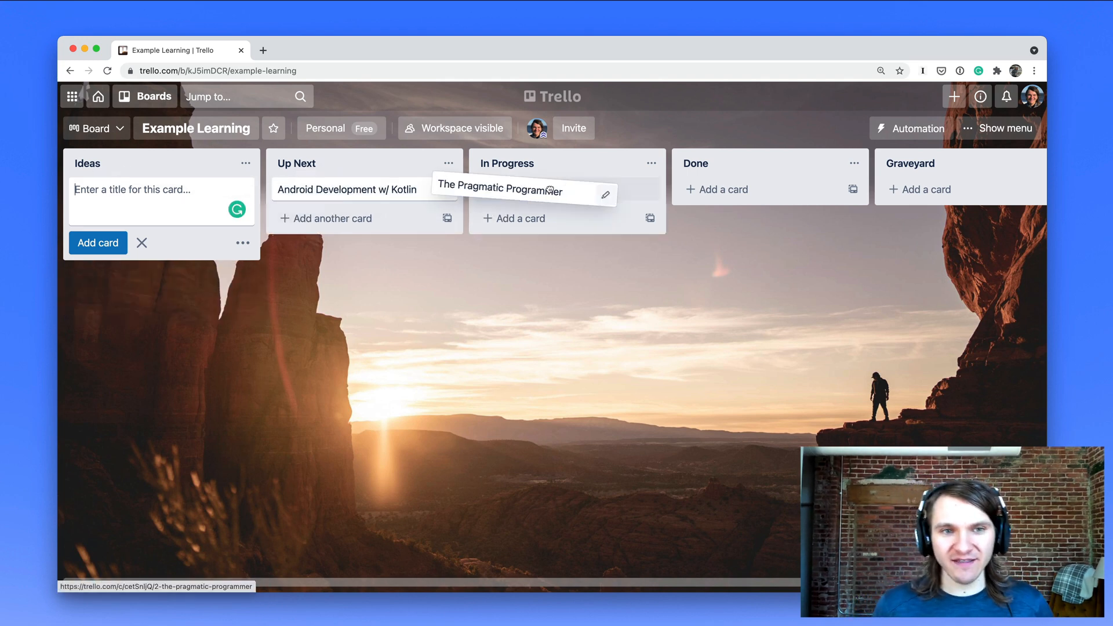
{"action": "left_click_drag", "start_coordinate": [504, 190], "coordinate": [348, 219]}
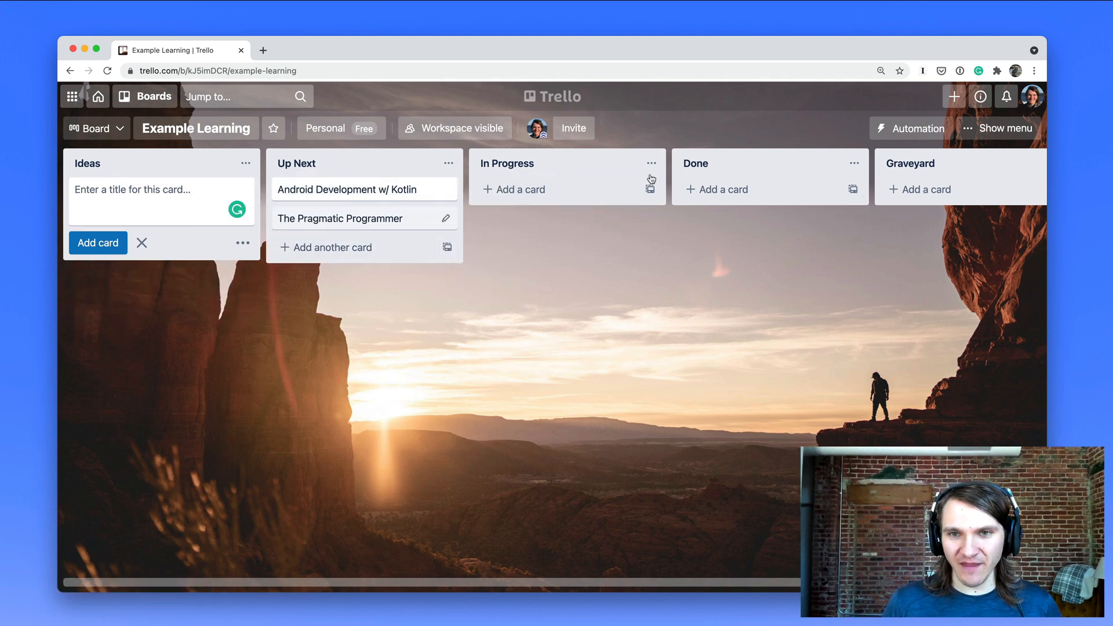
{"action": "mouse_move", "coordinate": [890, 180]}
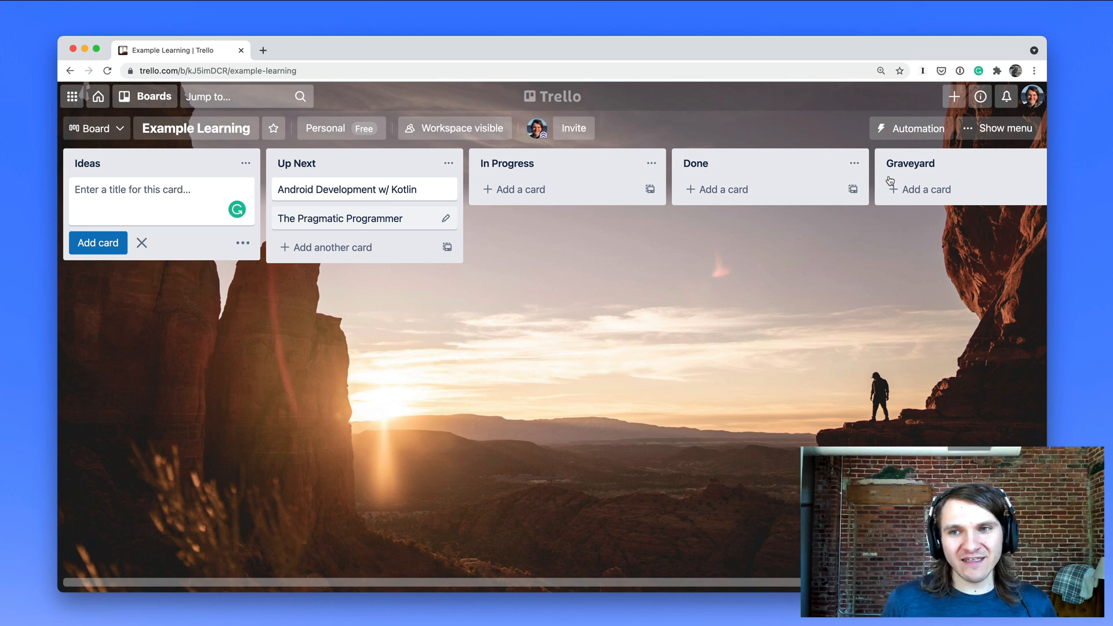
Open the Example Learning board menu and its More options.
{"action": "left_click", "coordinate": [1006, 129]}
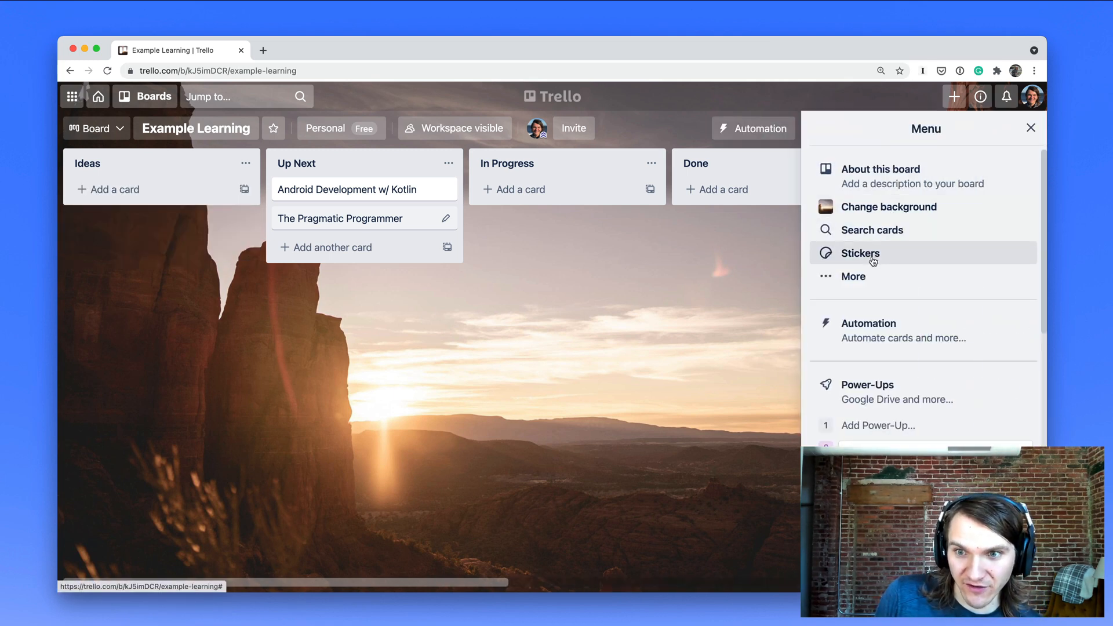
{"action": "left_click", "coordinate": [853, 276]}
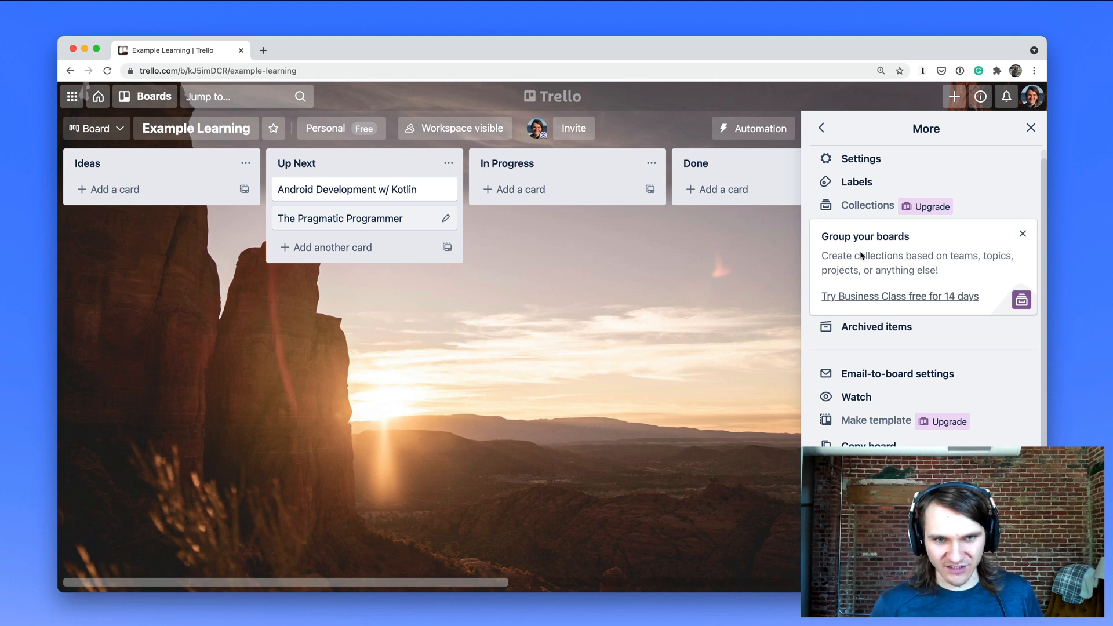
Name the board labels Concept/Language/Framework, Book, Course and Project.
{"action": "left_click", "coordinate": [857, 181]}
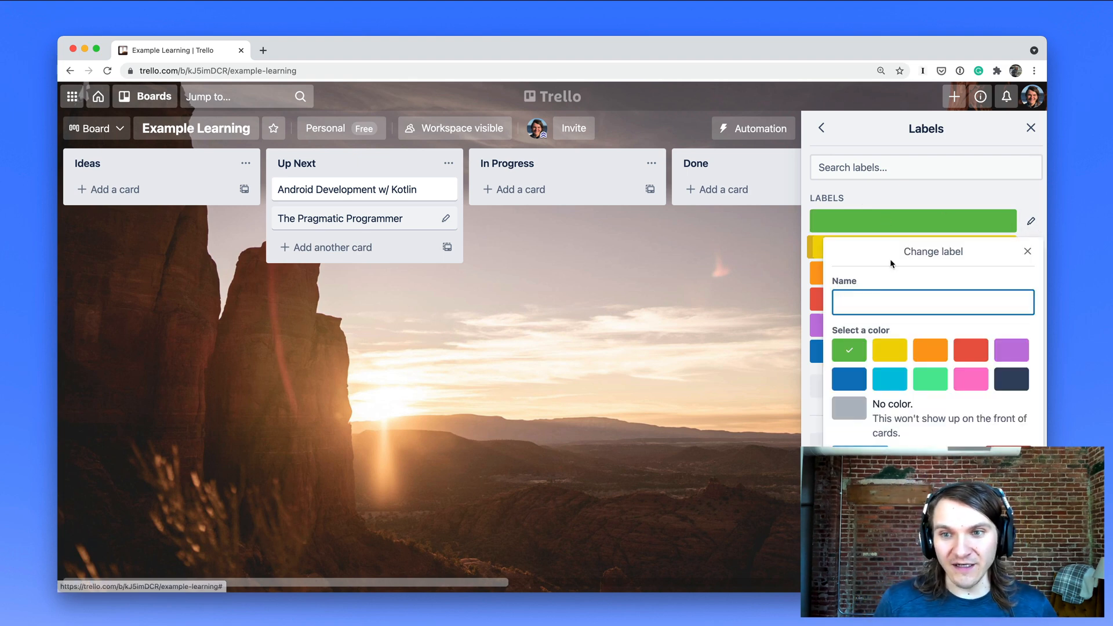
{"action": "type", "text": "Concept/Language/F"}
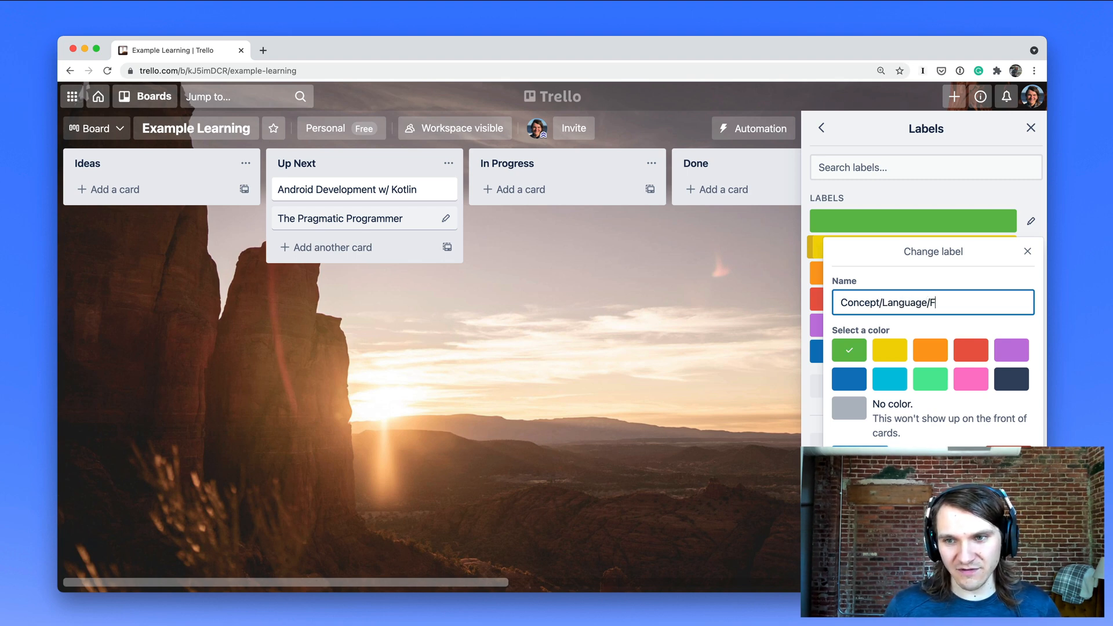
{"action": "type", "text": "ramework"}
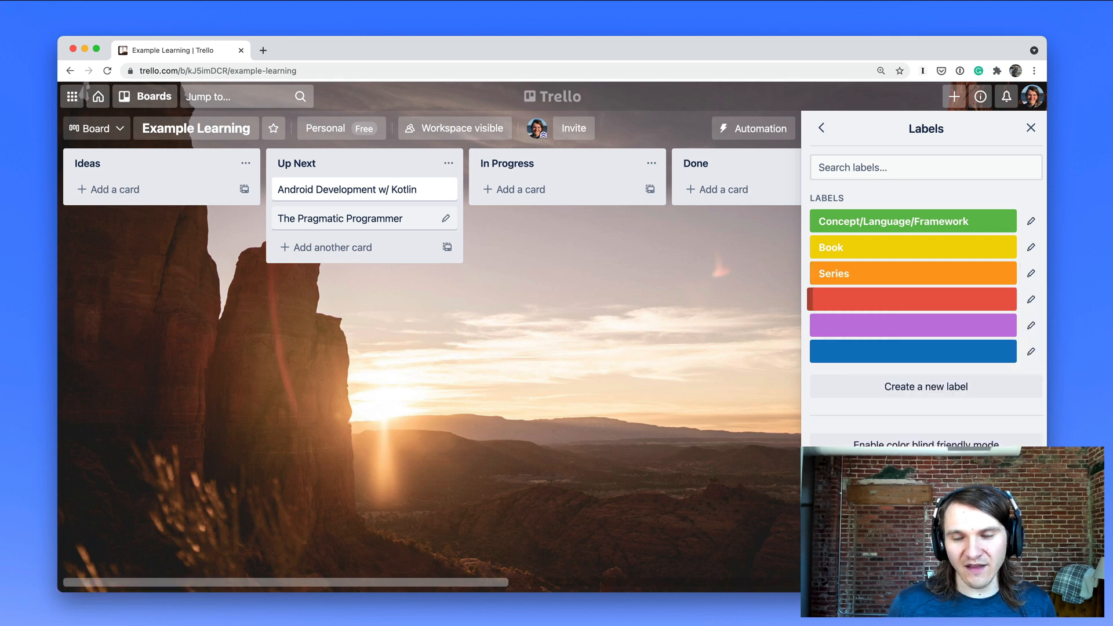
{"action": "left_click", "coordinate": [1031, 273]}
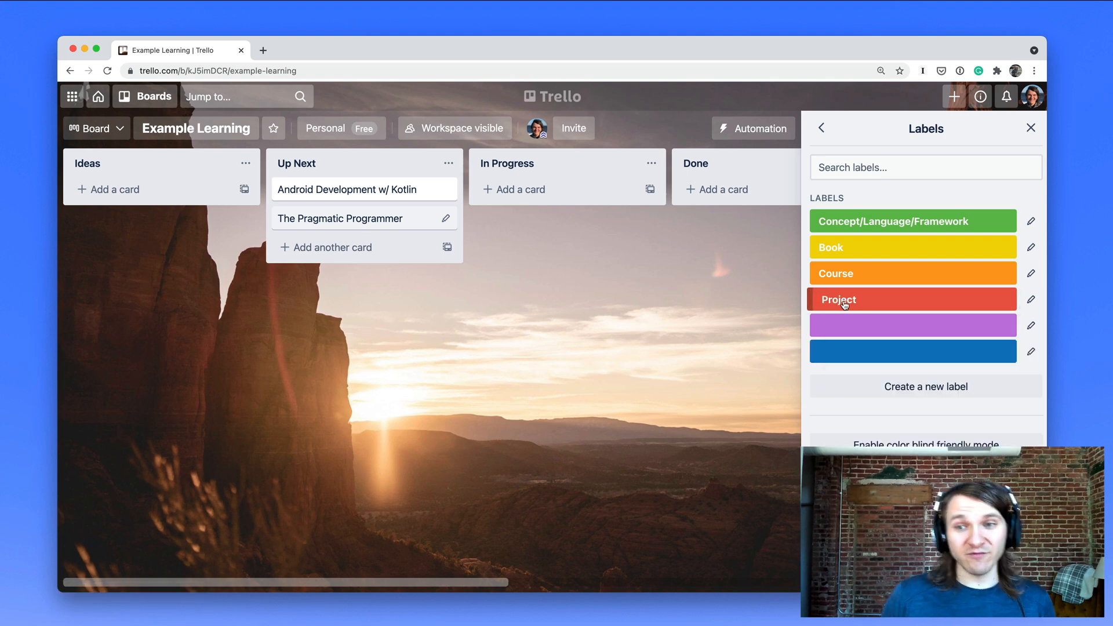
{"action": "mouse_move", "coordinate": [435, 273]}
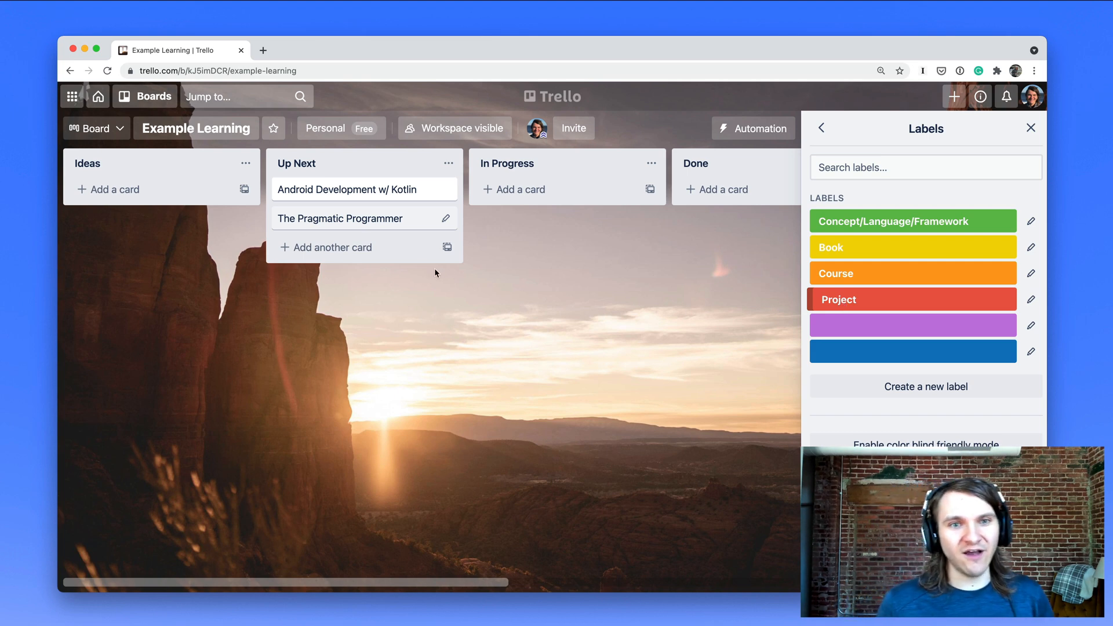
Add a 'Meditaton Timer App for Android' card to Ideas and tag it Project.
{"action": "left_click", "coordinate": [108, 189]}
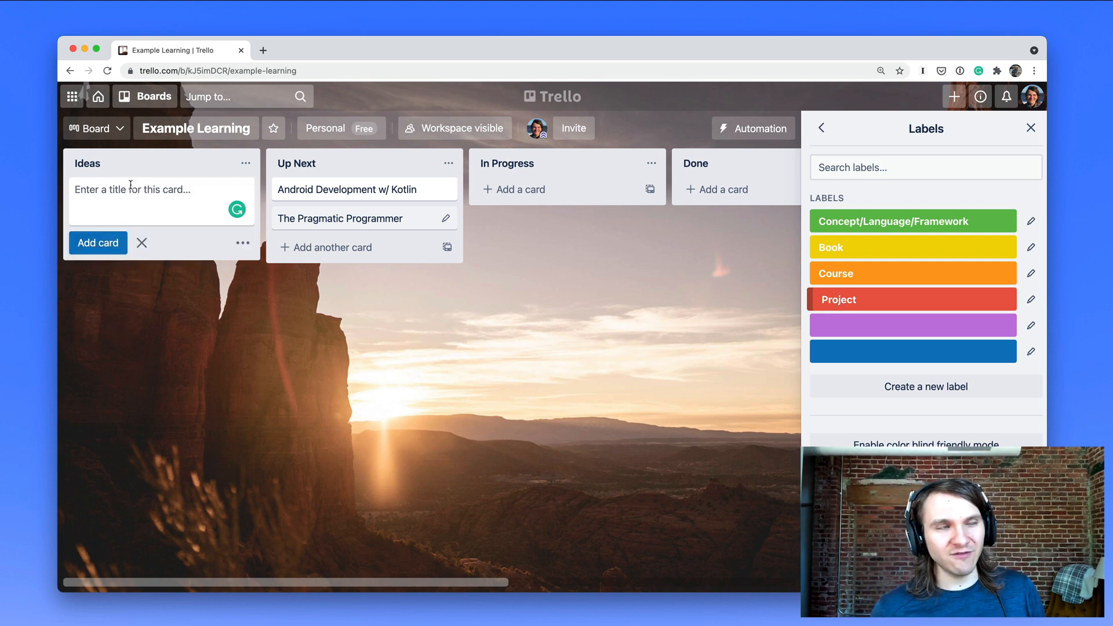
{"action": "type", "text": "Meditaton"}
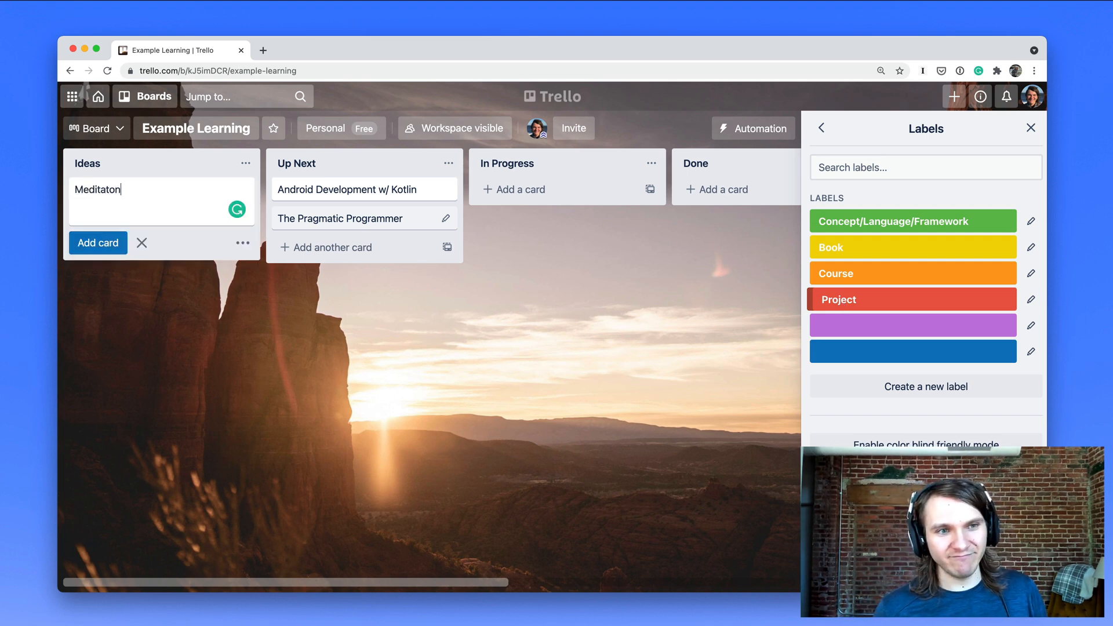
{"action": "type", "text": "Timer App for Android"}
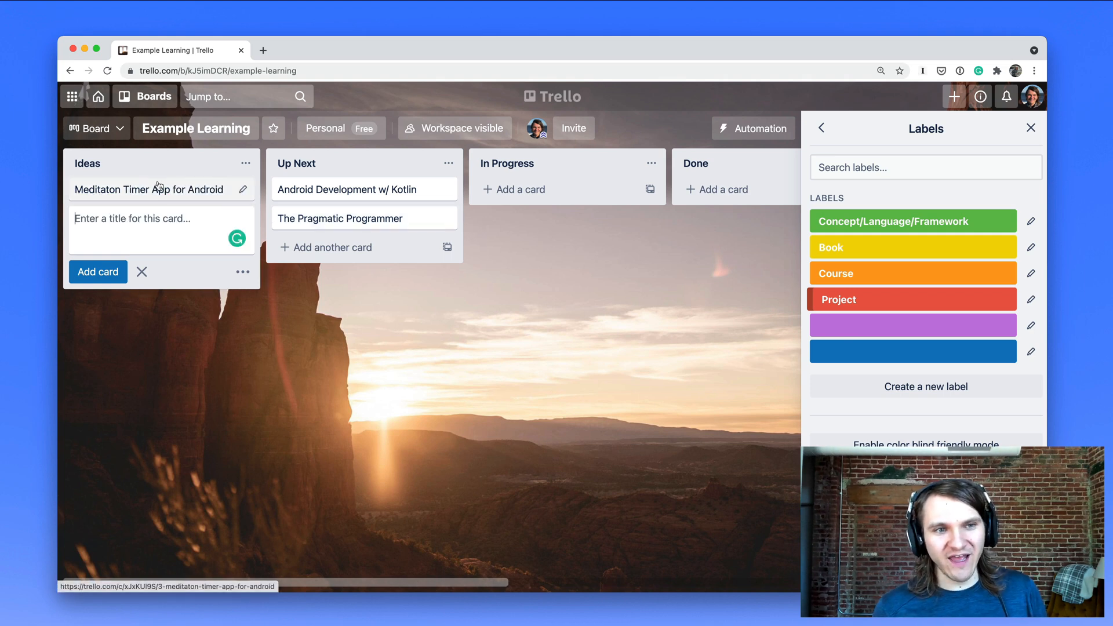
{"action": "left_click", "coordinate": [147, 190]}
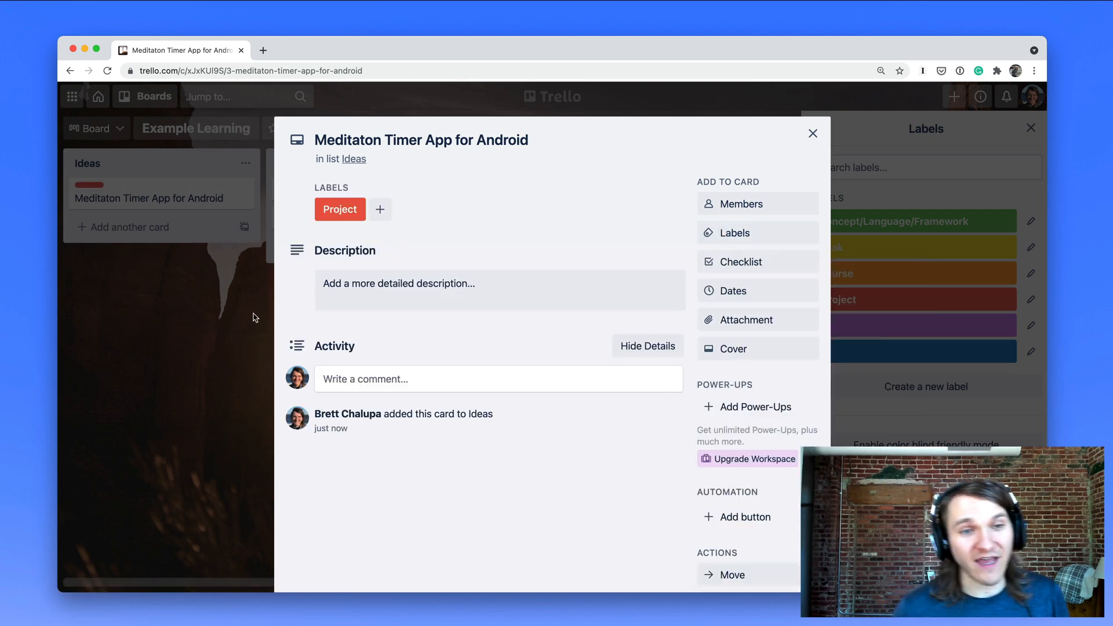
{"action": "left_click", "coordinate": [813, 134]}
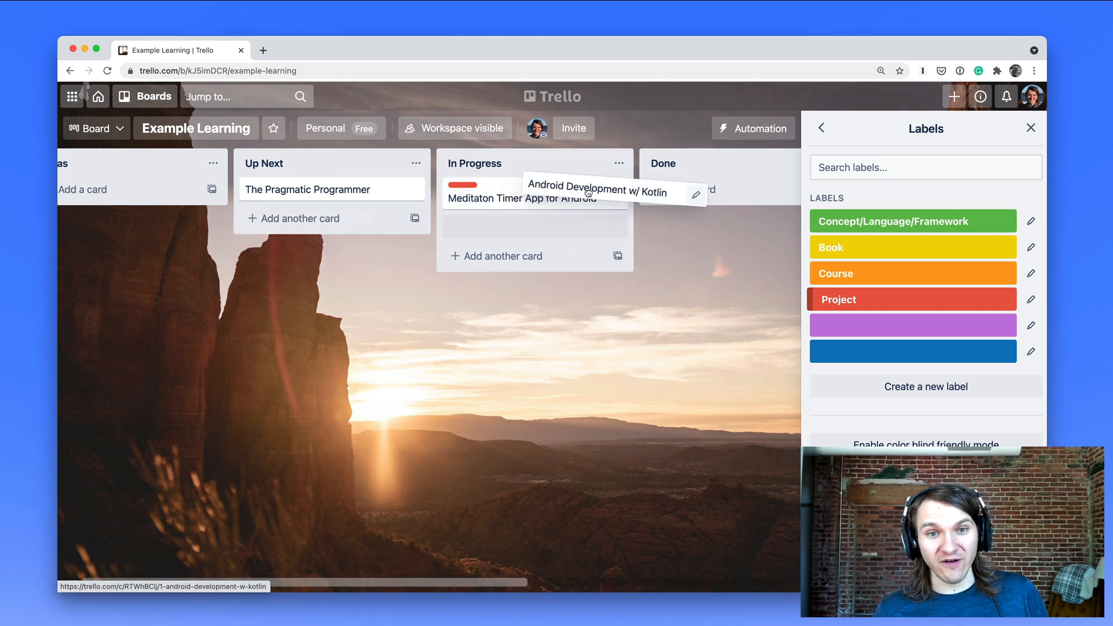
Rename the Kotlin card 'Android Development Course w/ Kotlin', label it Course, move to In Progress.
{"action": "left_click_drag", "start_coordinate": [532, 192], "coordinate": [320, 189]}
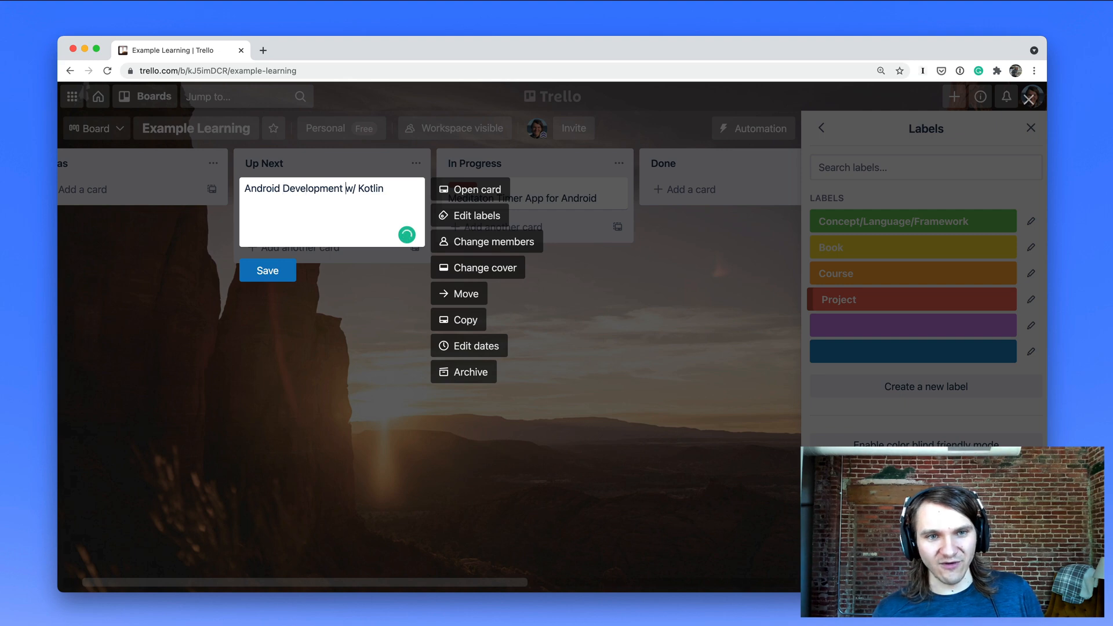
{"action": "left_click", "coordinate": [267, 271]}
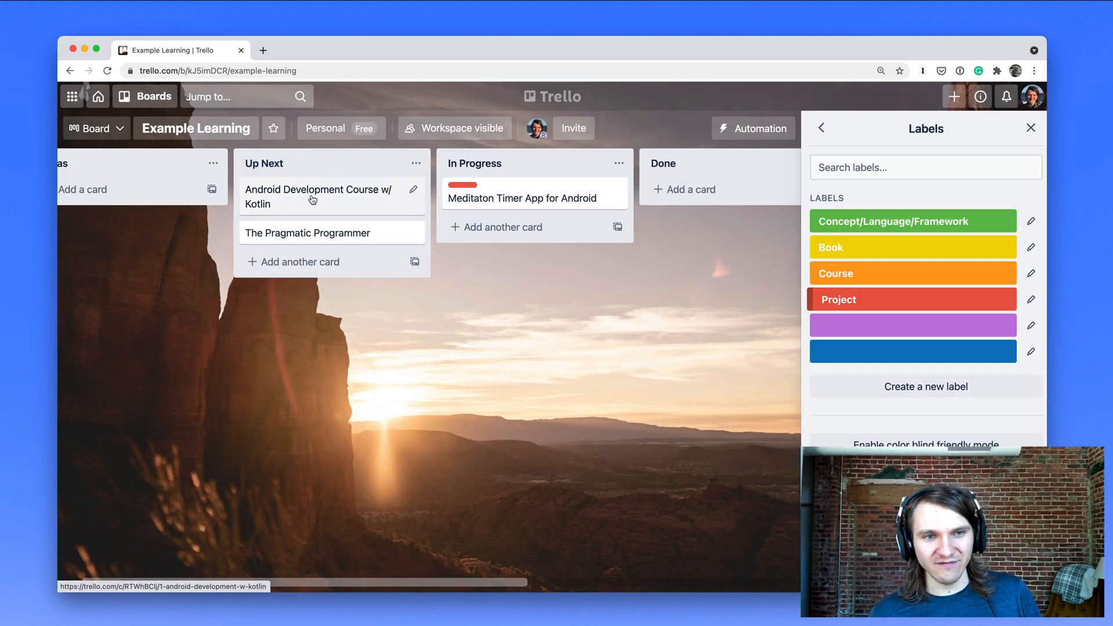
{"action": "left_click", "coordinate": [317, 196]}
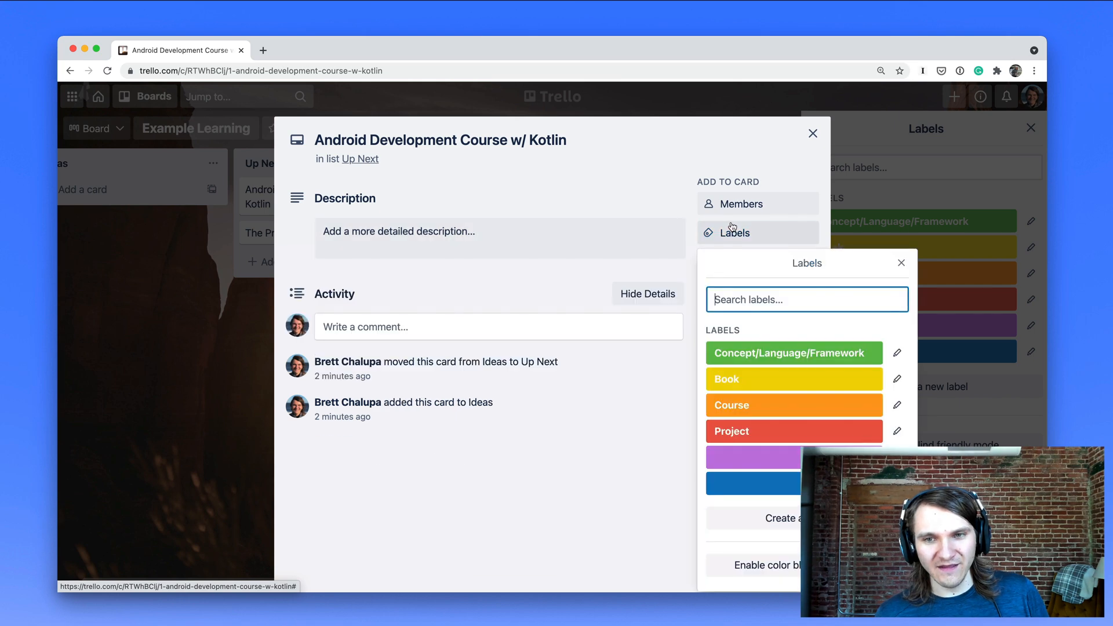
{"action": "left_click", "coordinate": [794, 405]}
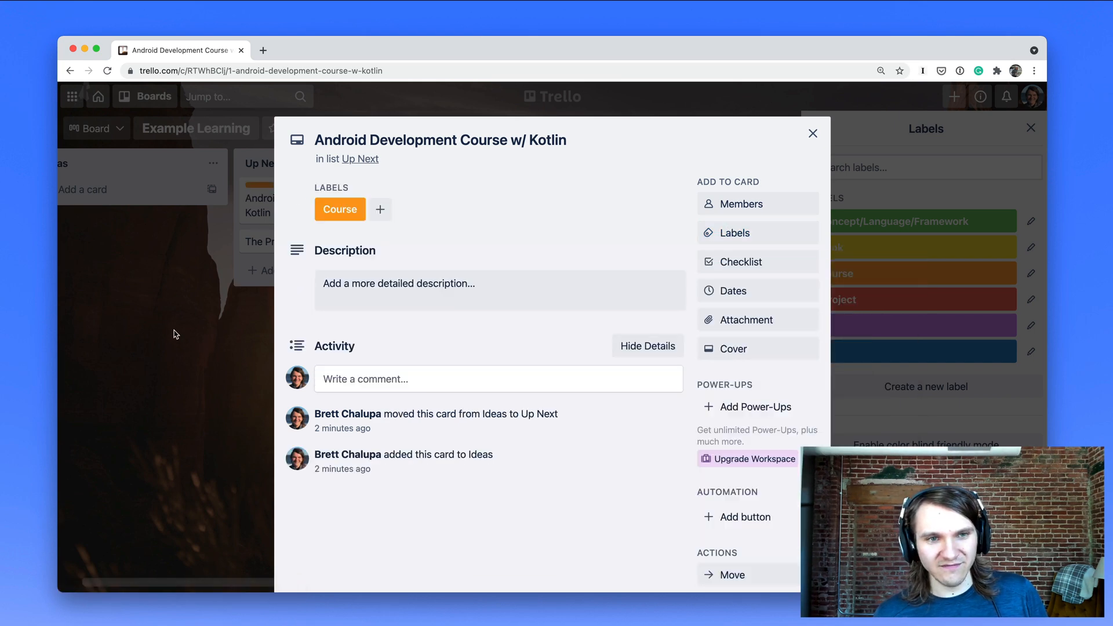
{"action": "left_click", "coordinate": [813, 133]}
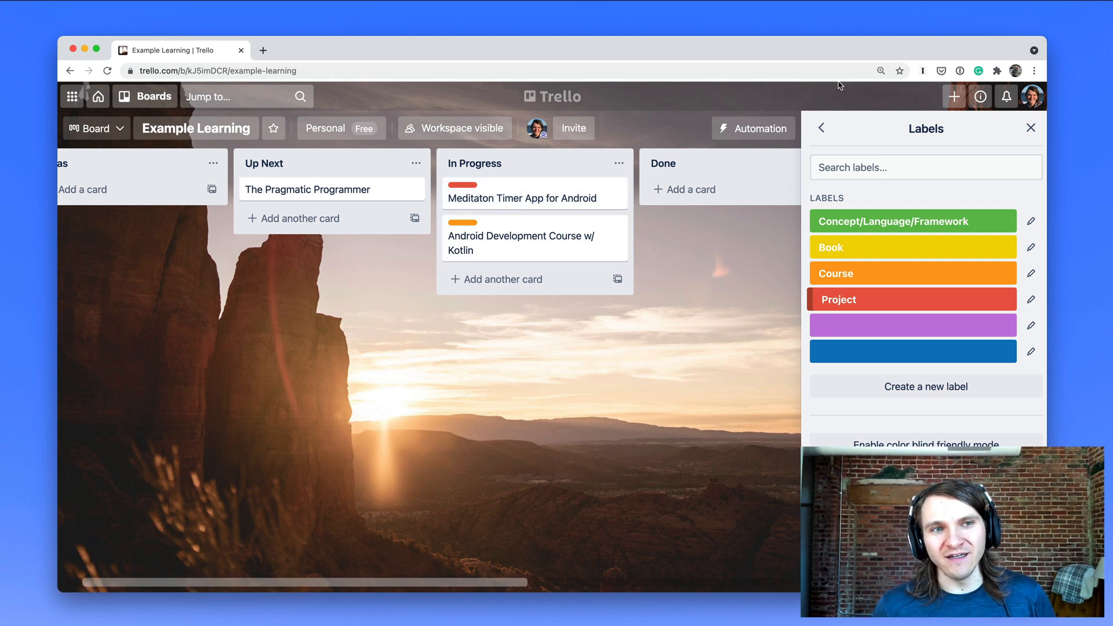
{"action": "mouse_move", "coordinate": [544, 199]}
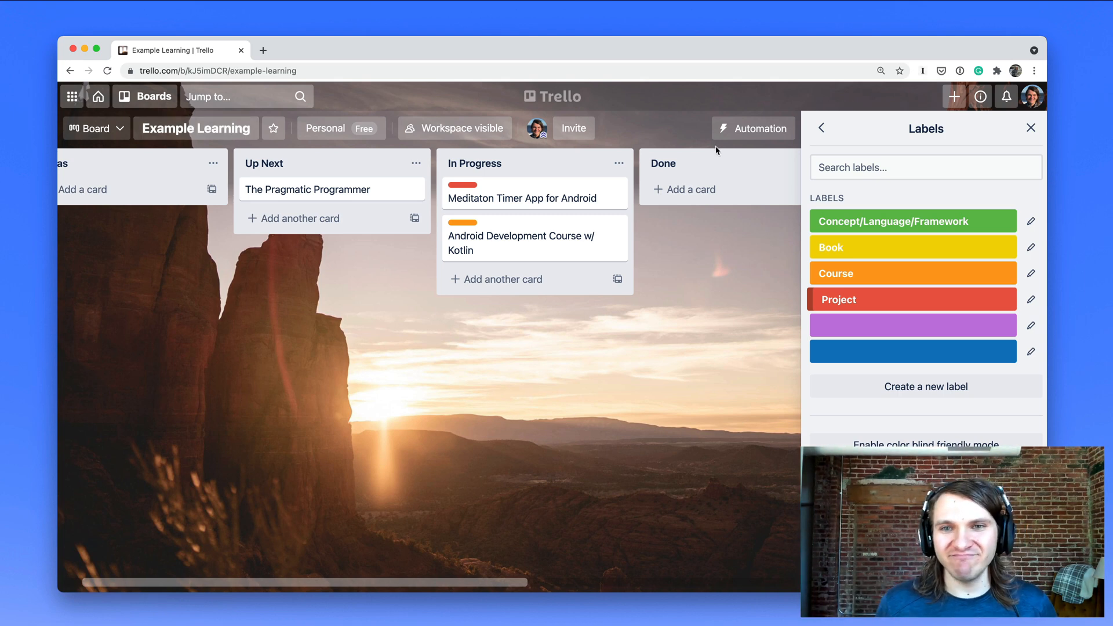
Close the Labels sidebar to reveal the full Example Learning board.
{"action": "left_click", "coordinate": [1031, 129]}
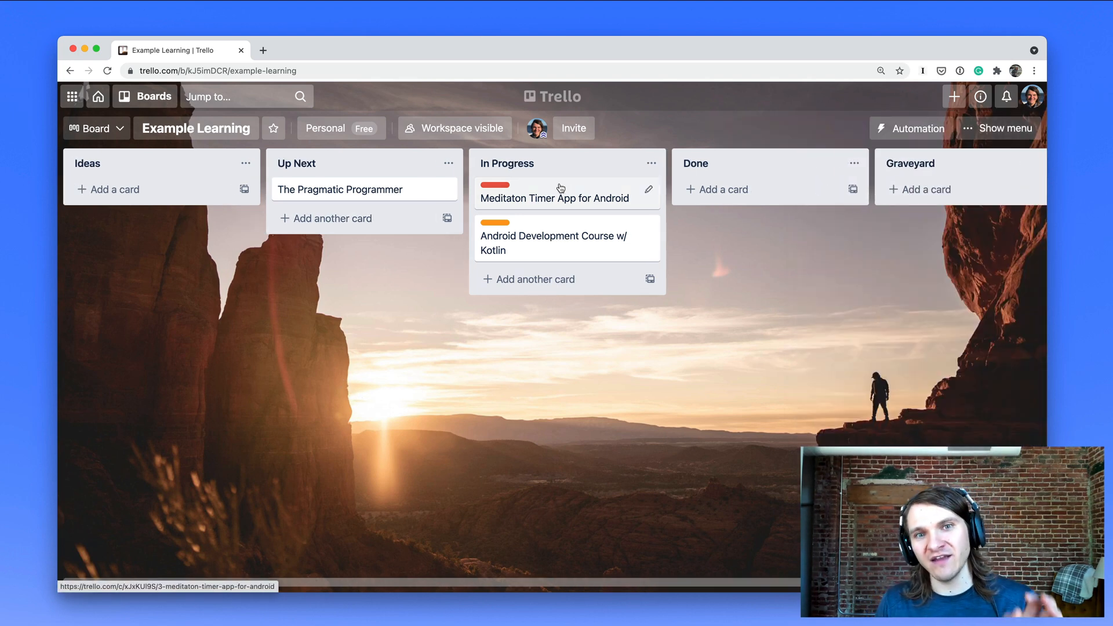
{"action": "mouse_move", "coordinate": [549, 223]}
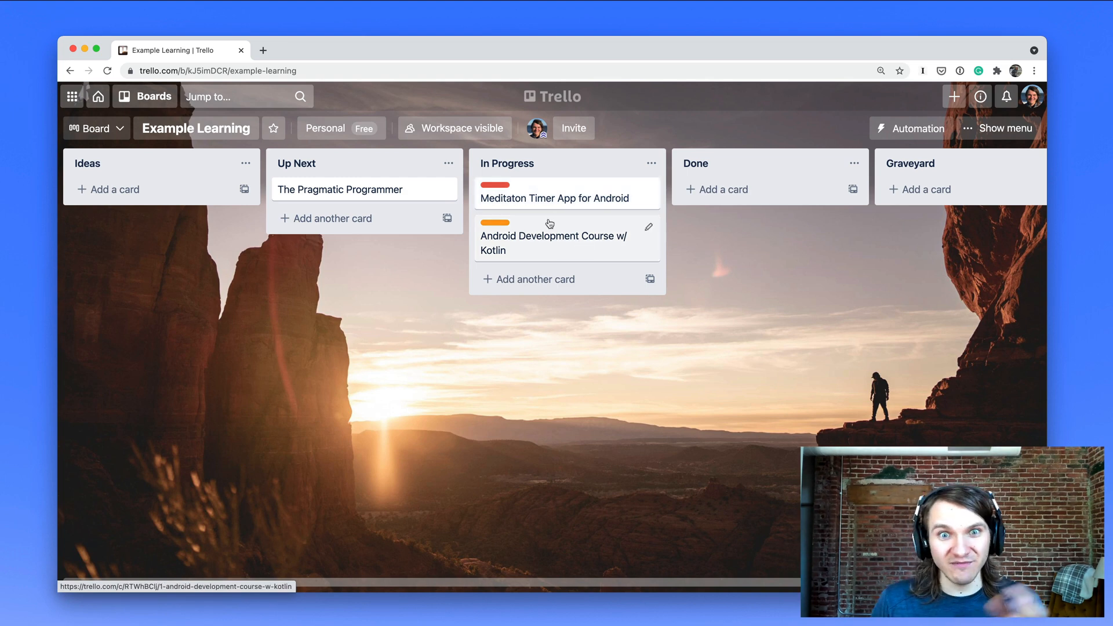